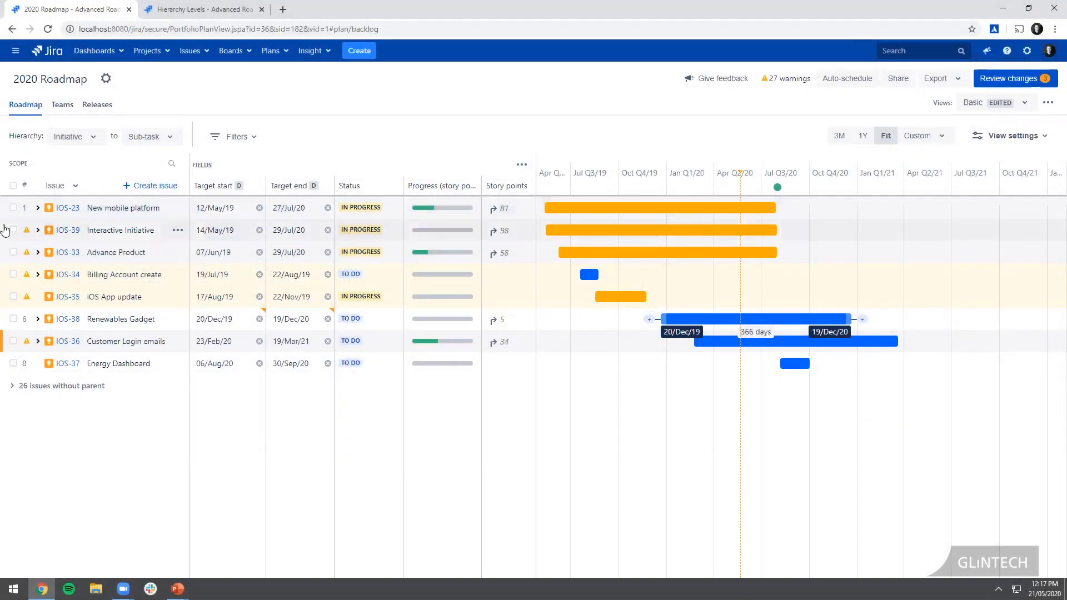
mouse_move(85, 186)
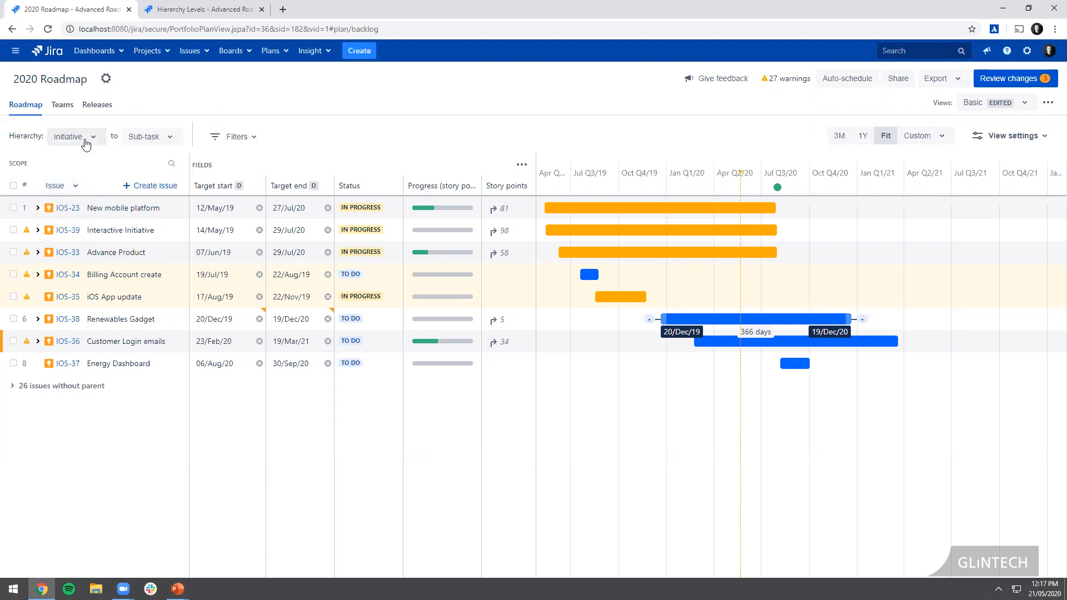
- Set the 2020 Roadmap's top hierarchy level to Epic
click(74, 135)
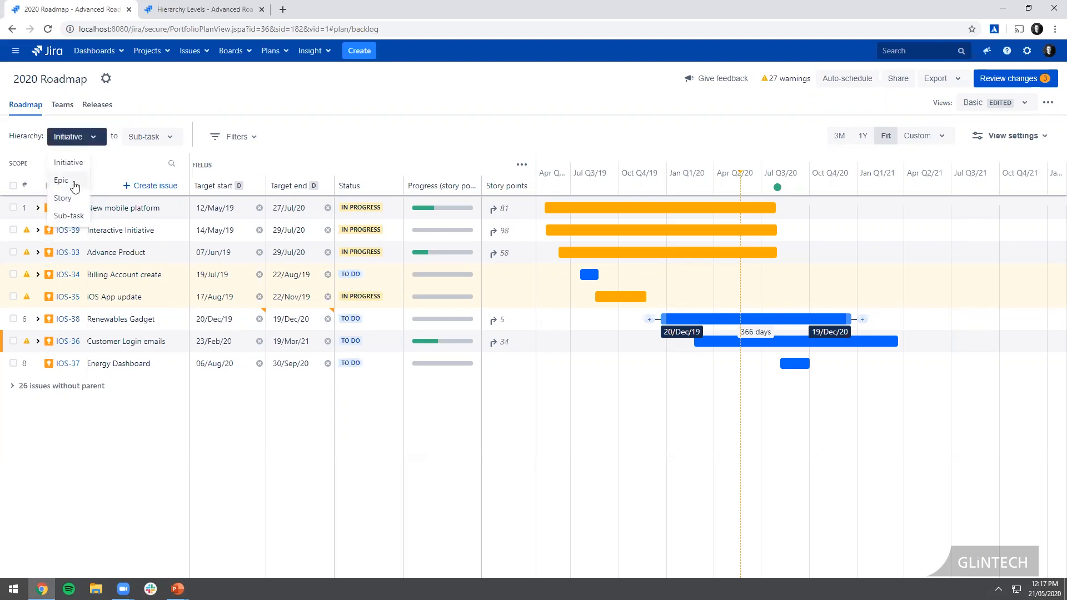
mouse_move(60, 180)
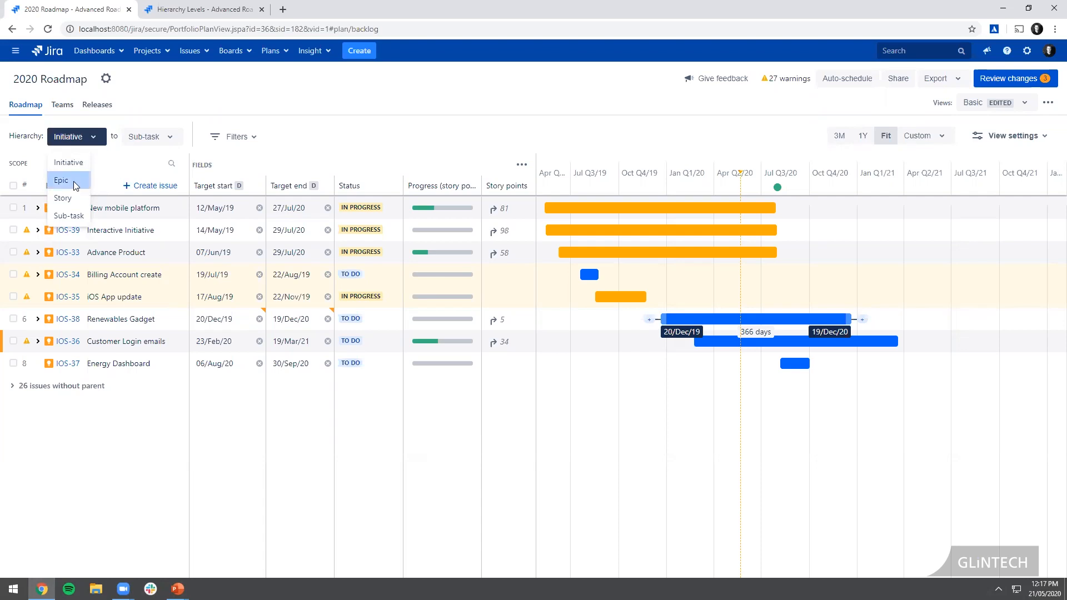
click(60, 180)
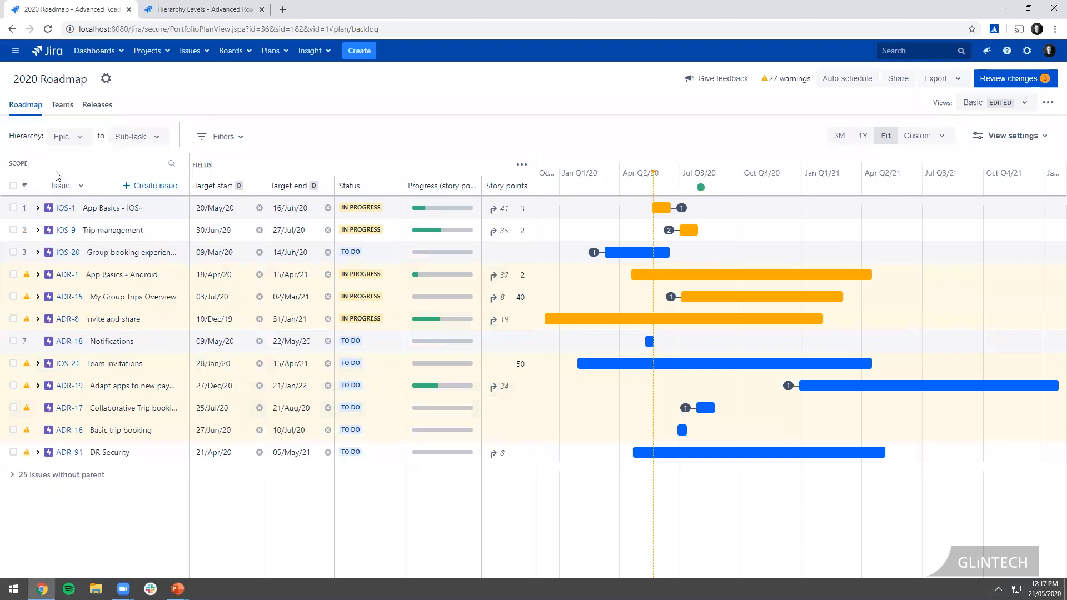
mouse_move(111, 239)
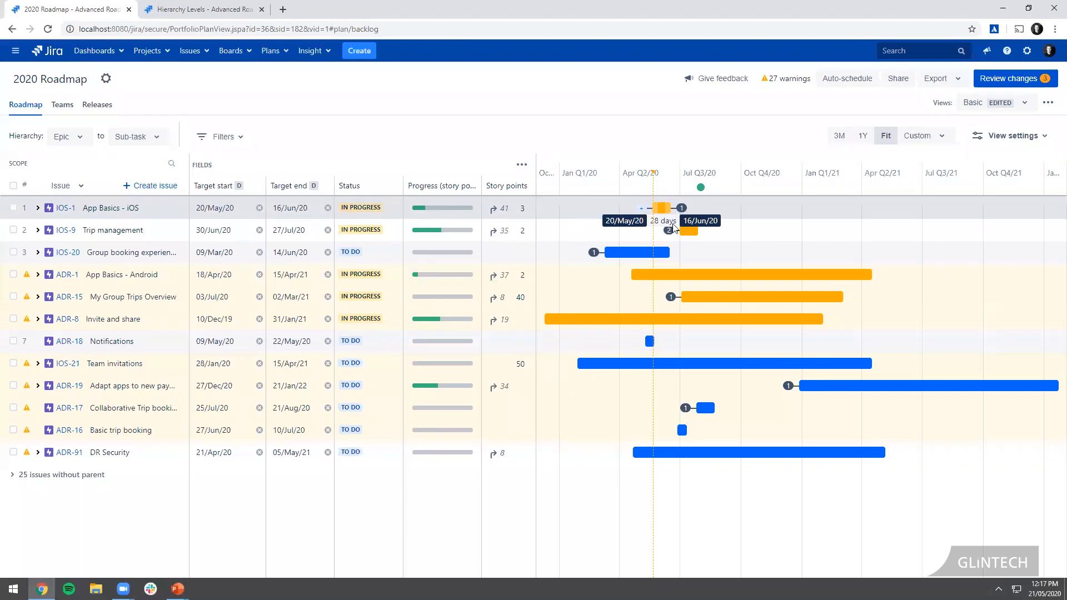
mouse_move(599, 255)
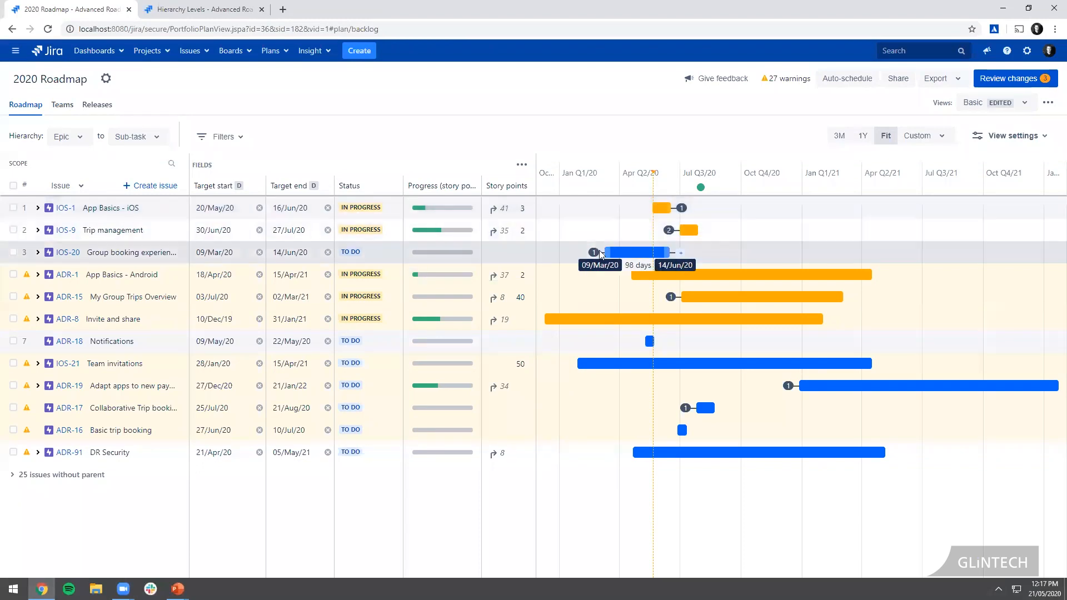
mouse_move(682, 208)
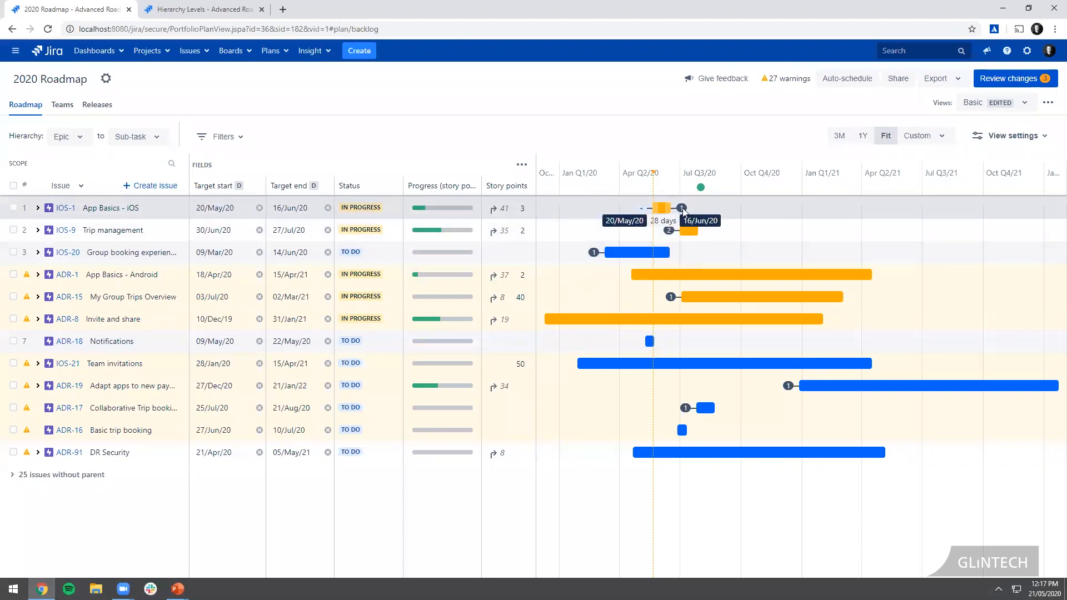
click(682, 208)
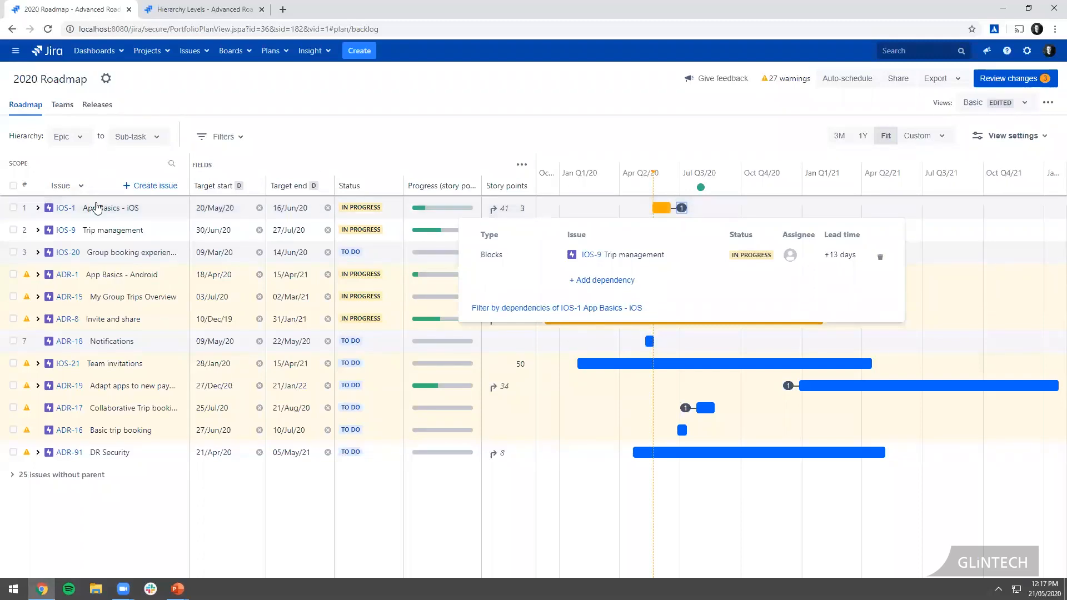
mouse_move(589, 254)
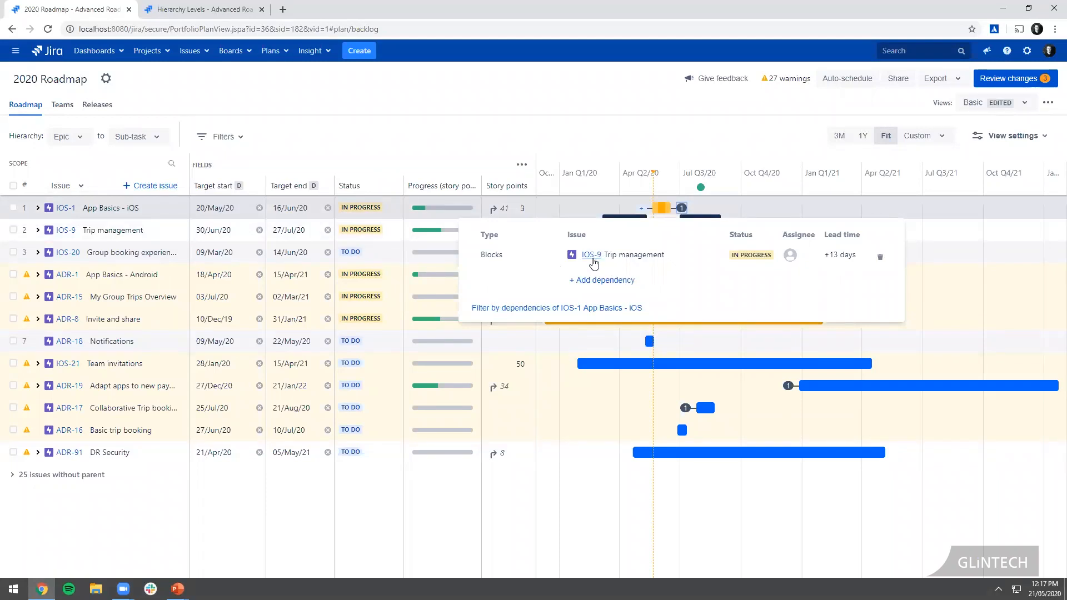
mouse_move(756, 263)
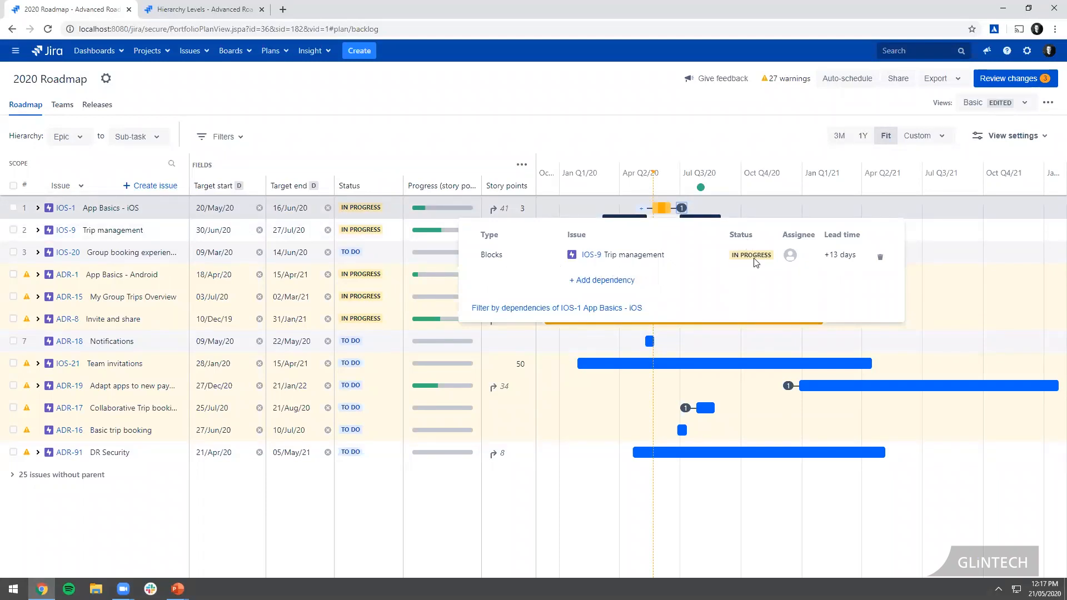
mouse_move(846, 263)
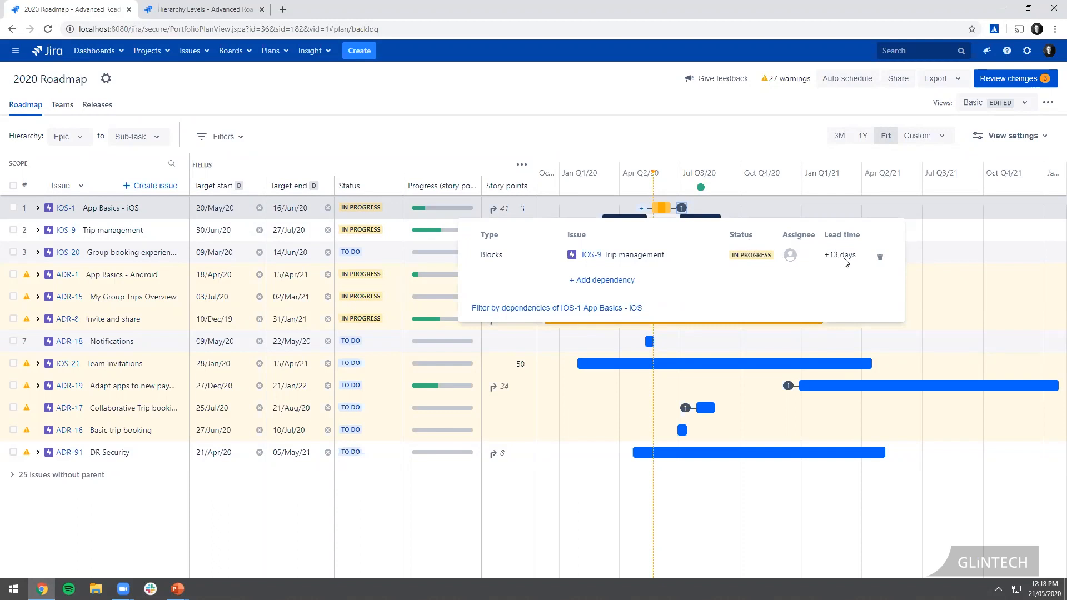
mouse_move(842, 263)
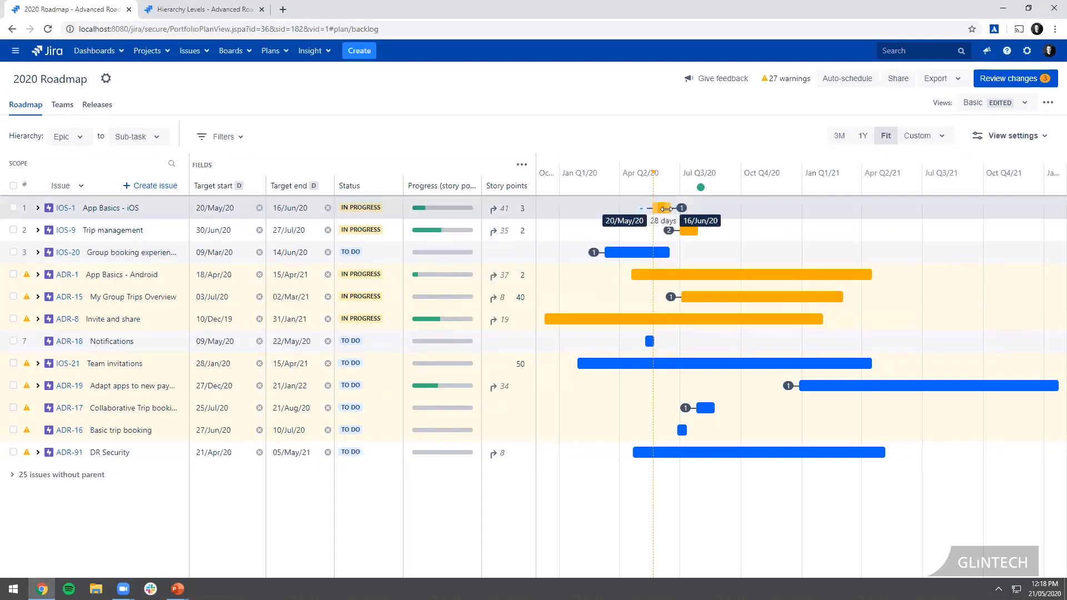
mouse_move(687, 230)
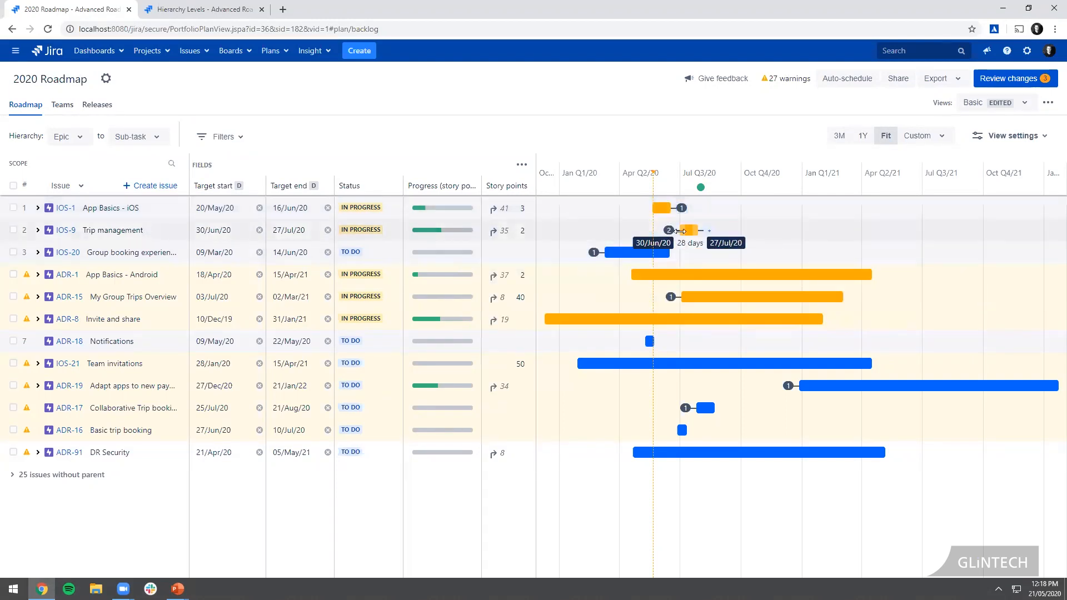
mouse_move(673, 232)
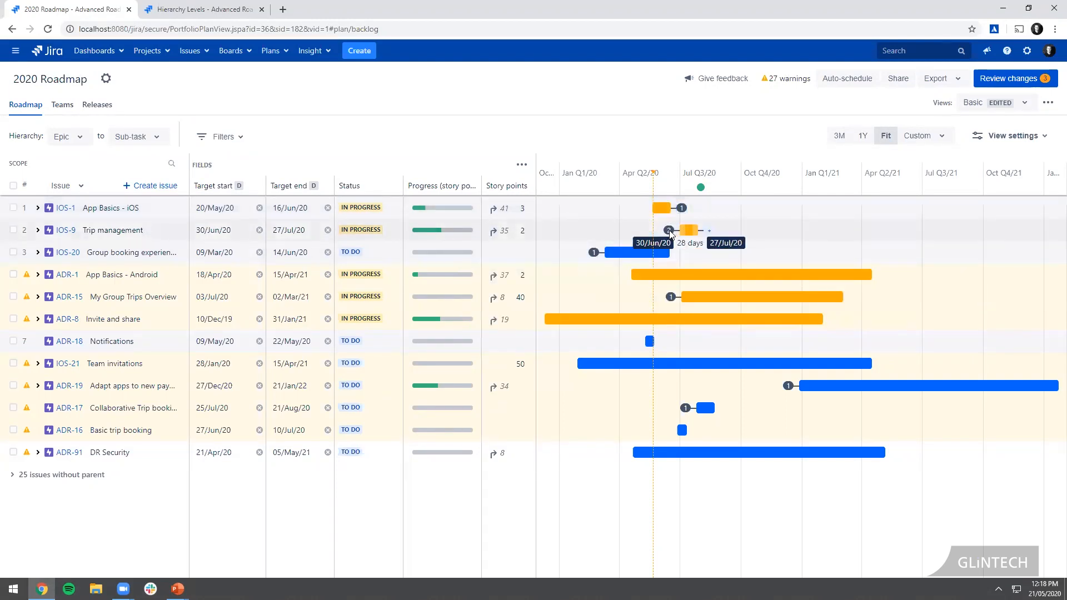
- Show IOS-9 Trip management's dependencies, blocked by App Basics - iOS and PLAT-1
click(669, 230)
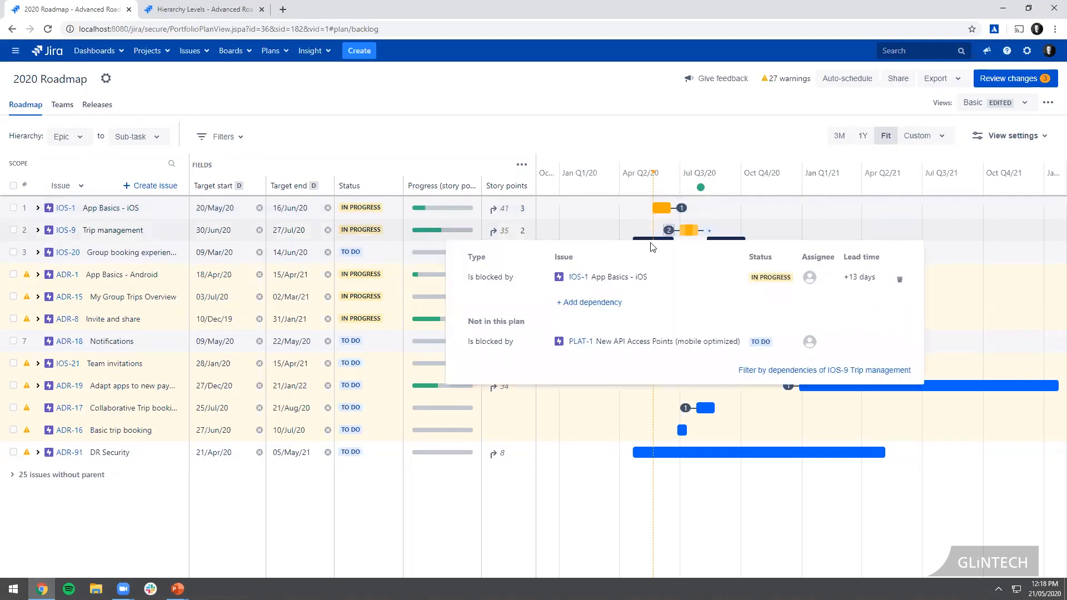
mouse_move(580, 278)
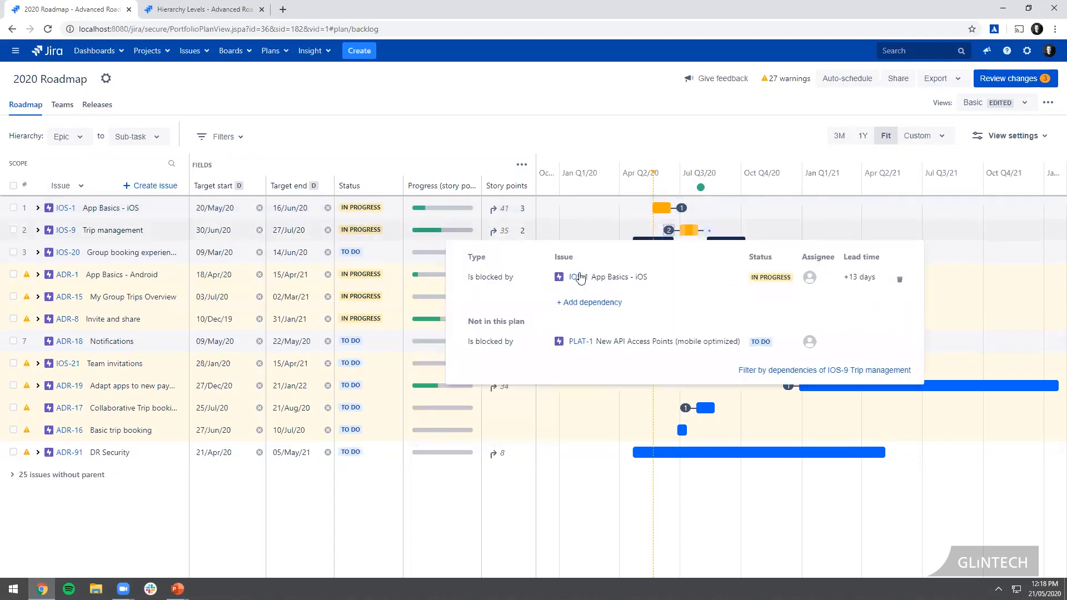
mouse_move(622, 330)
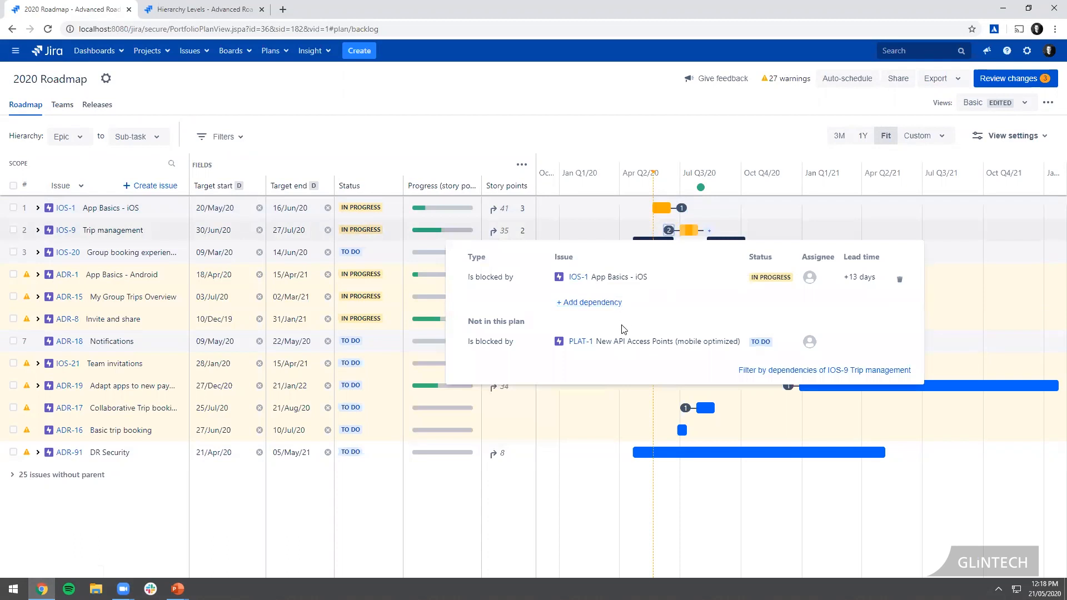
mouse_move(581, 346)
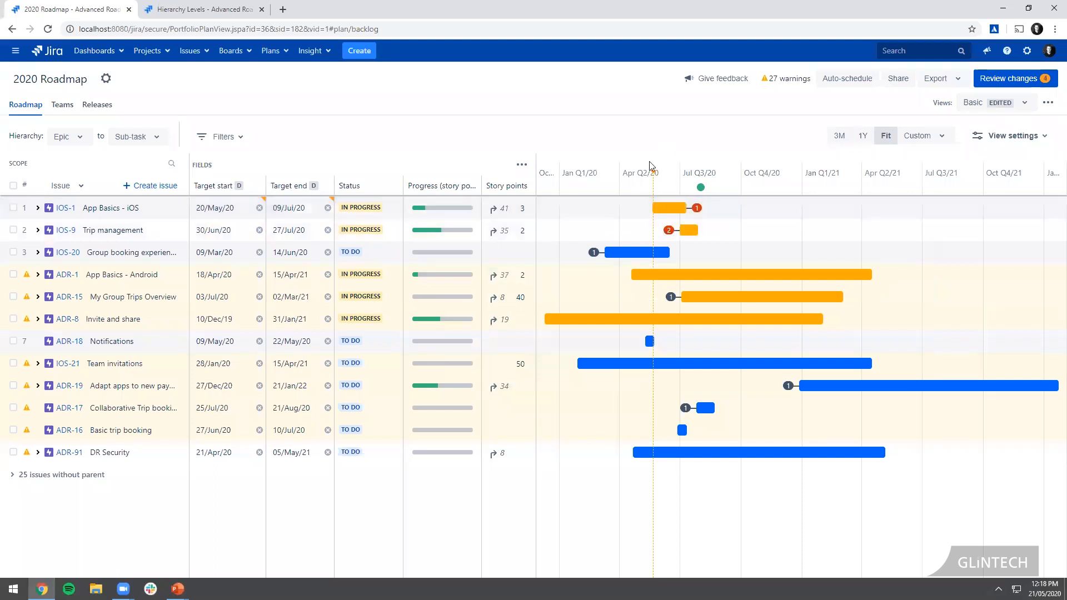
mouse_move(673, 208)
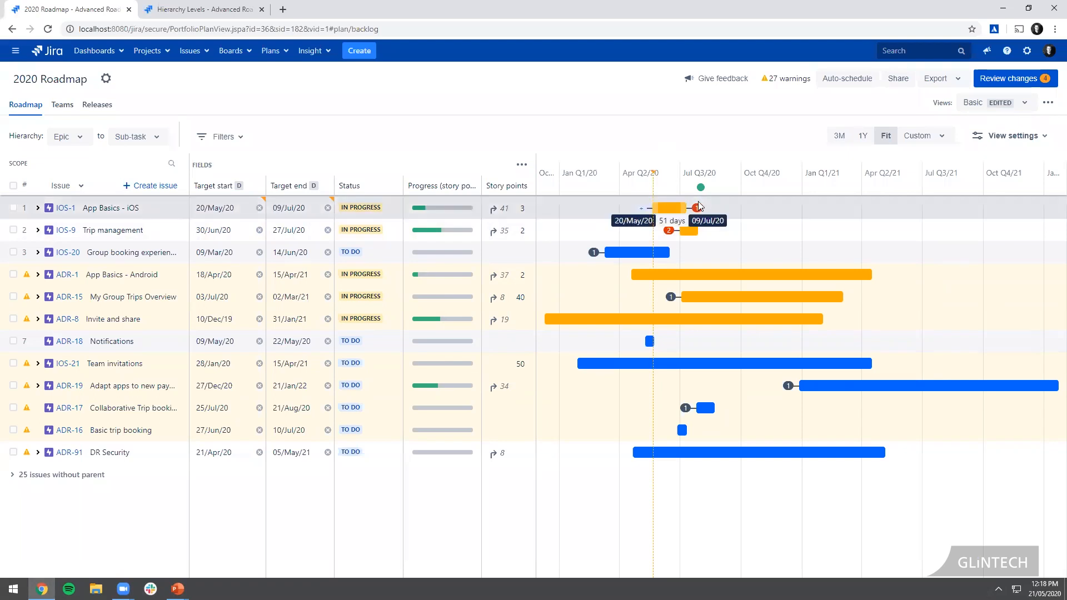
click(689, 208)
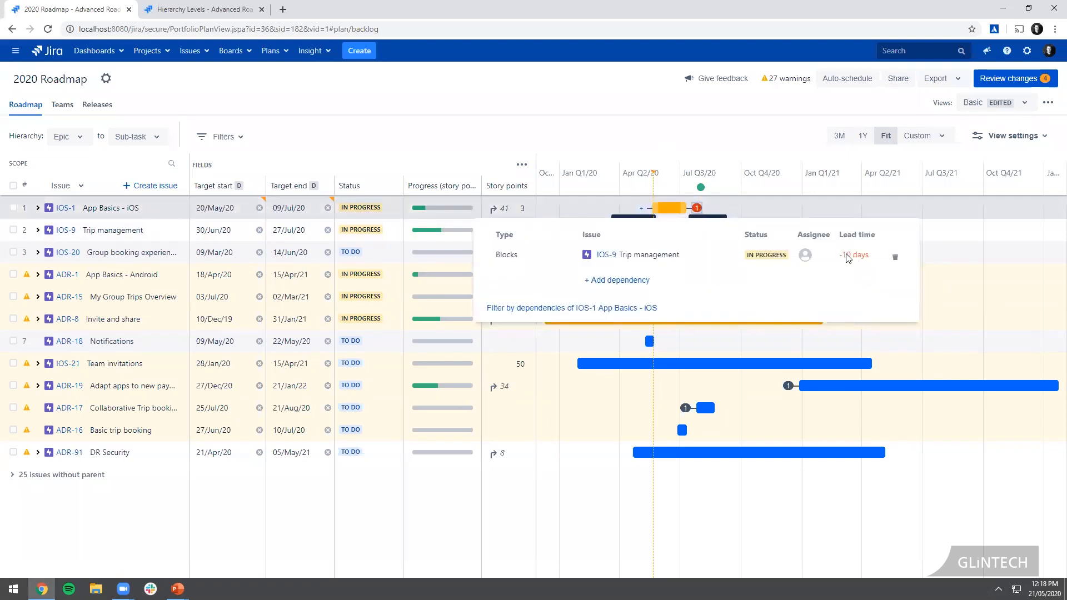
mouse_move(847, 259)
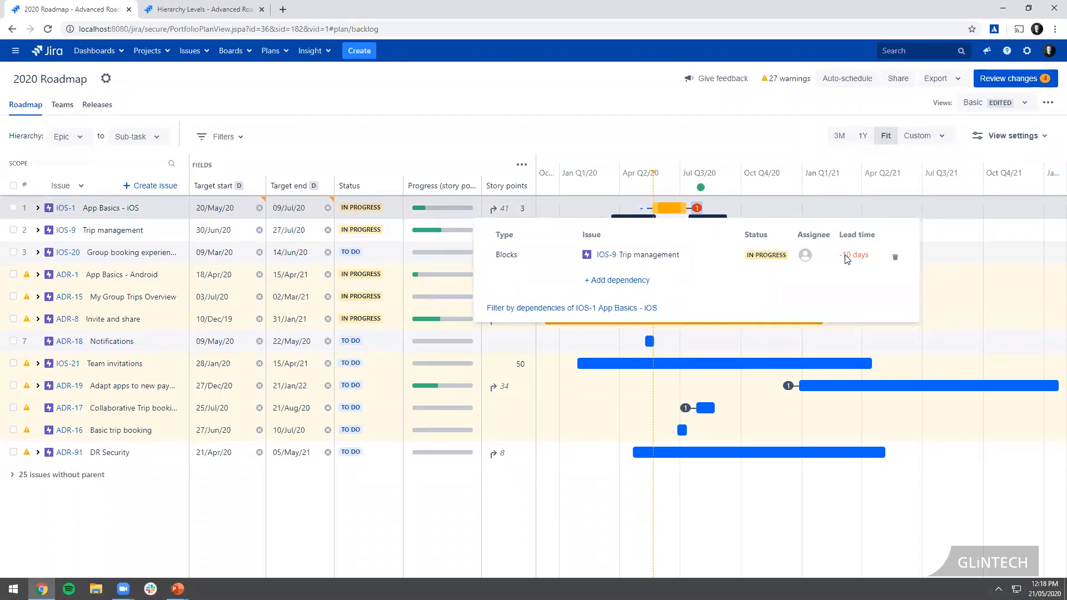
mouse_move(831, 181)
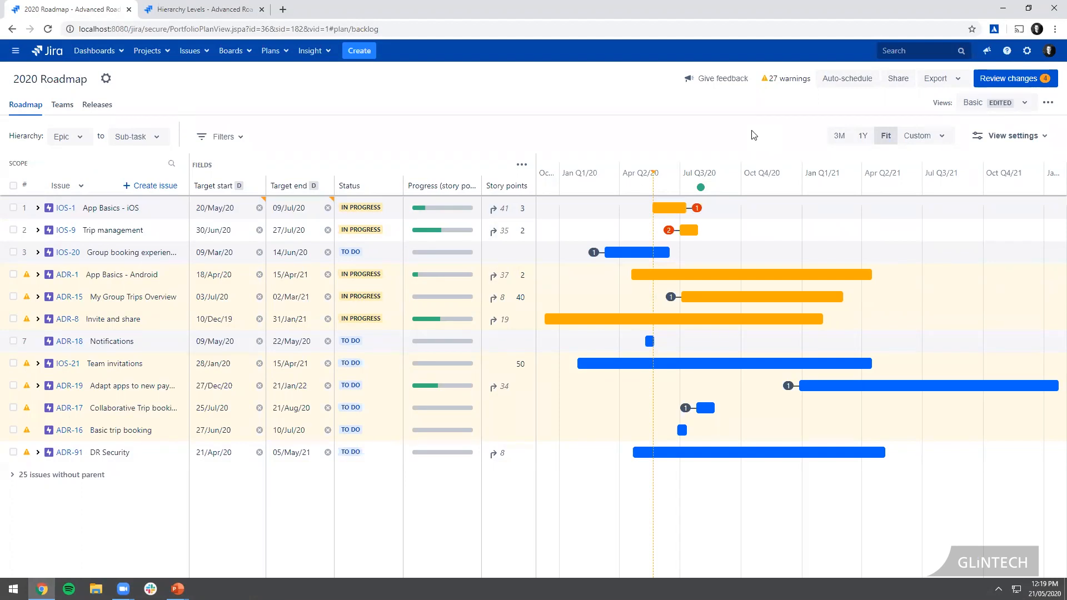
mouse_move(735, 144)
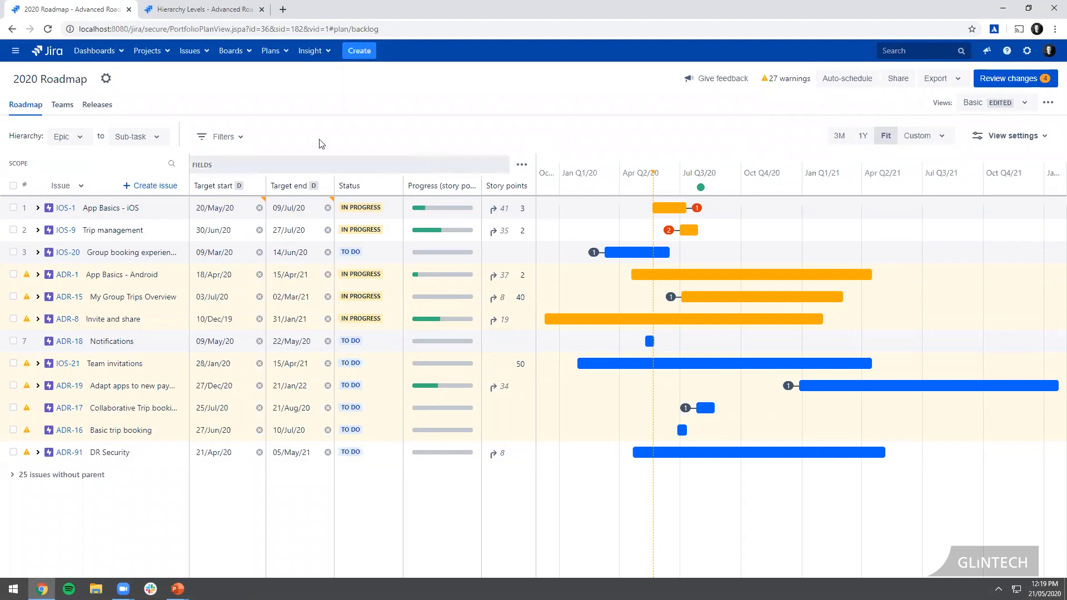
- Filter the plan by Dependencies set to Has dependencies, leaving six issues
click(220, 135)
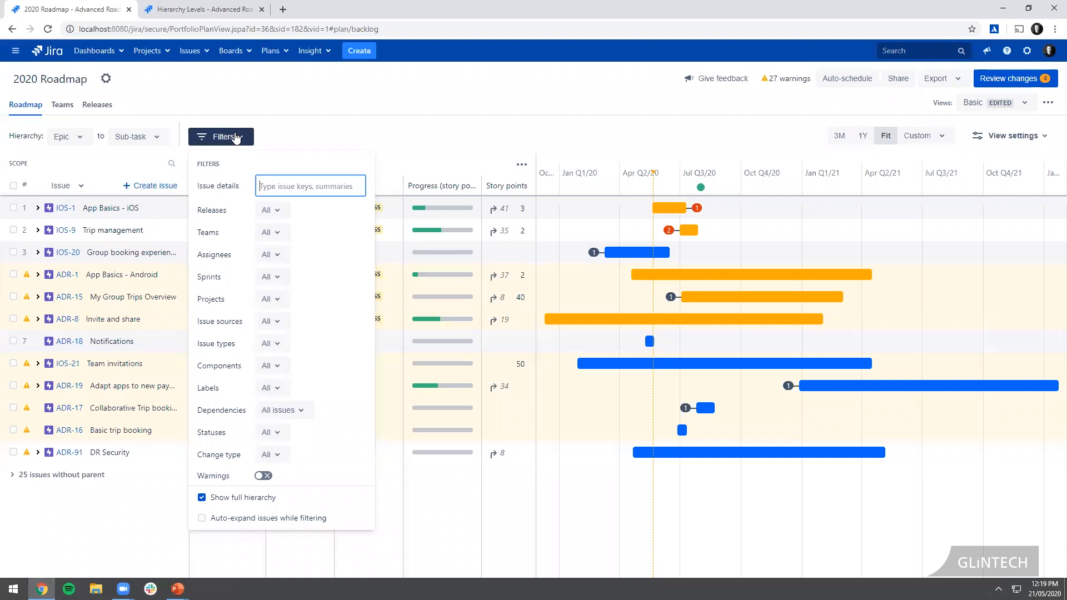
mouse_move(279, 412)
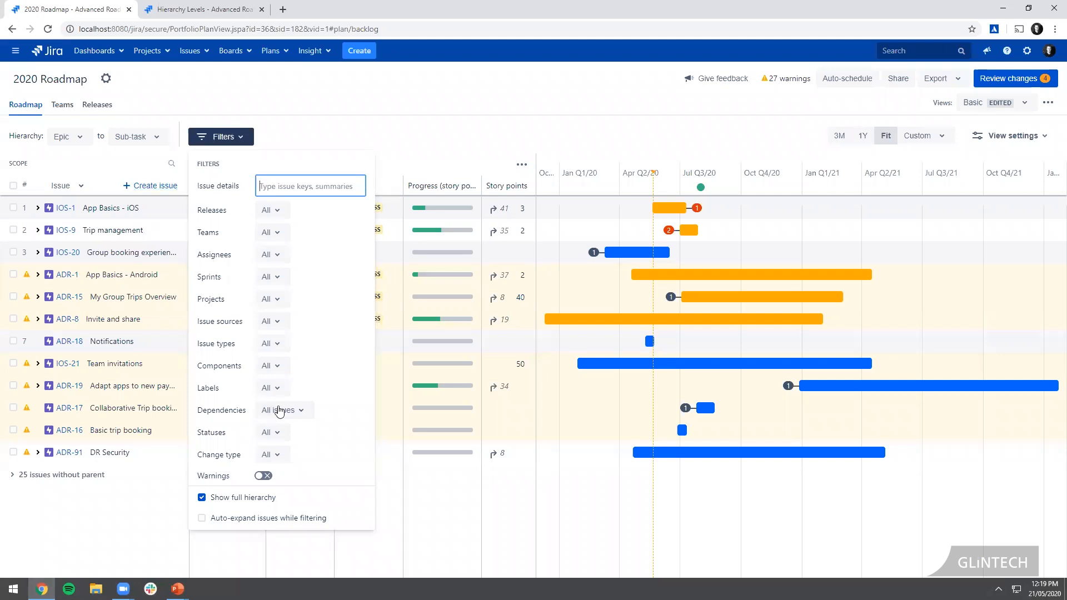
click(280, 411)
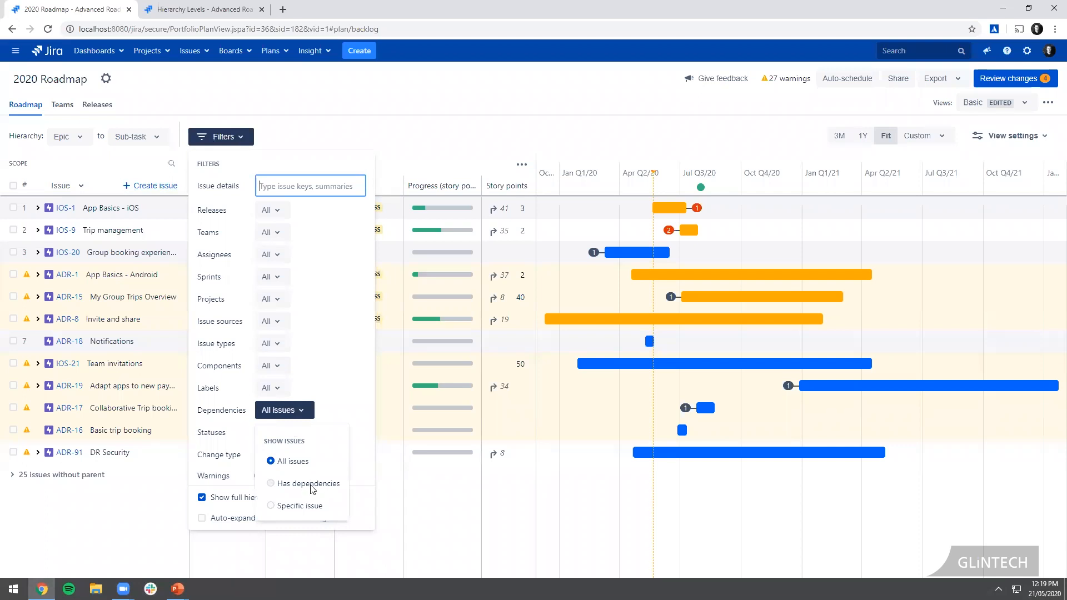
click(270, 484)
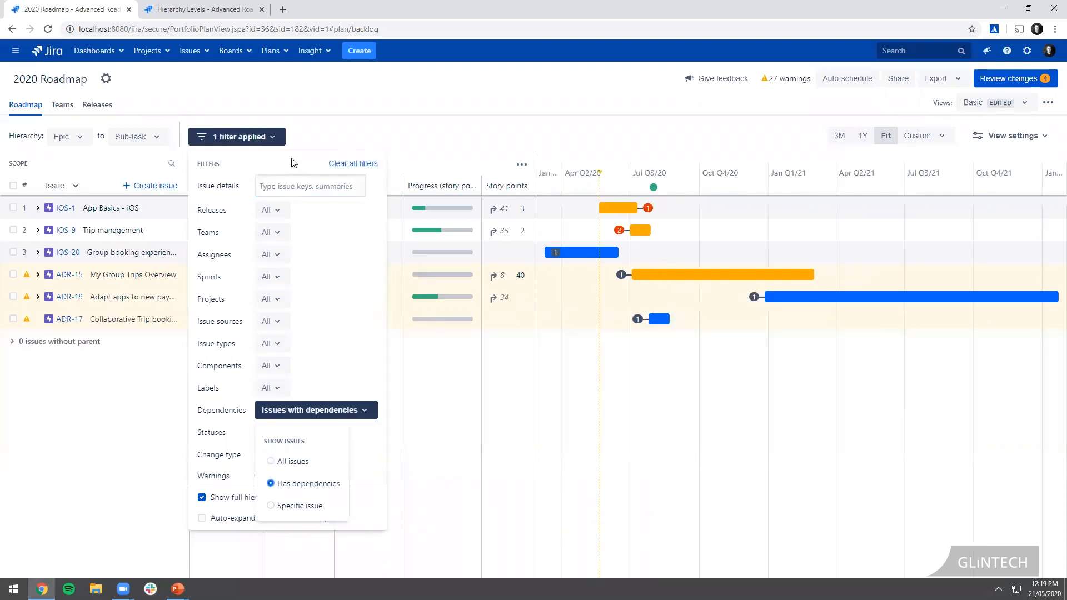
click(314, 140)
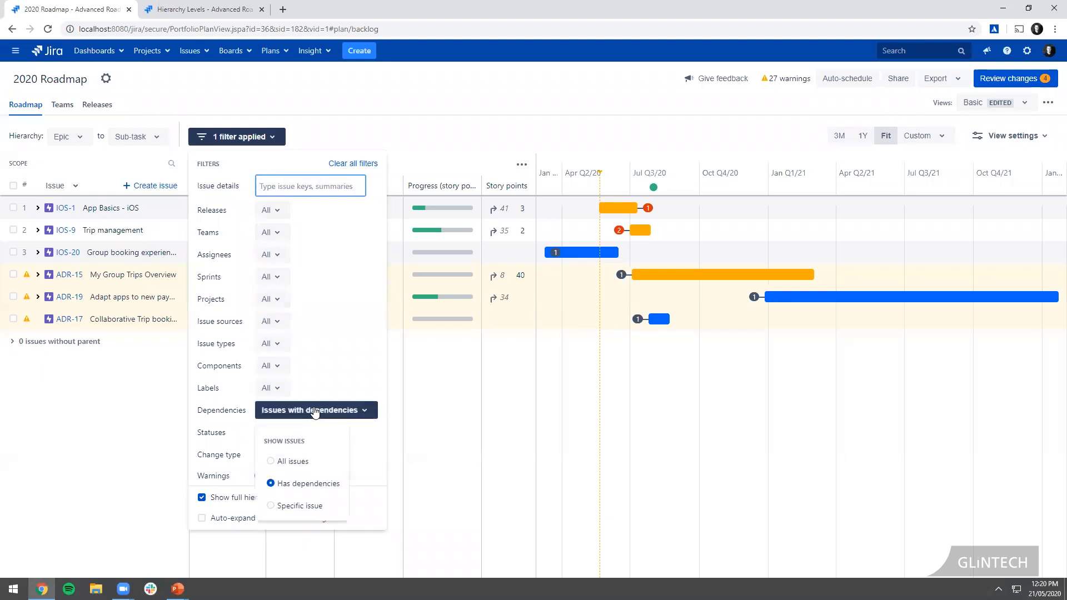
- Try the Specific issue dependency filter, then reset Dependencies to All issues
click(272, 506)
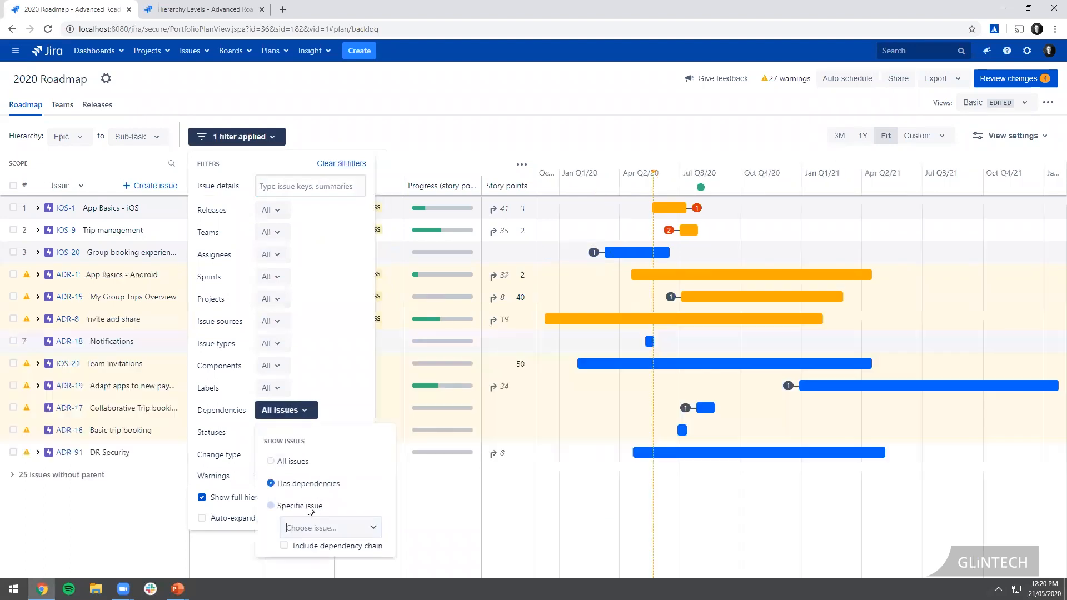
click(271, 506)
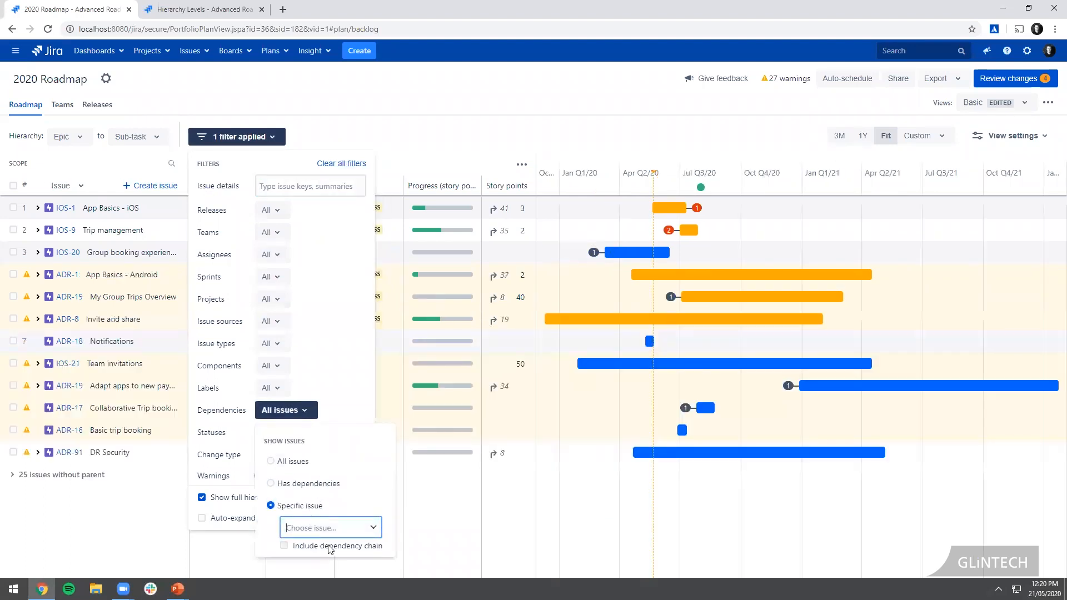
click(283, 545)
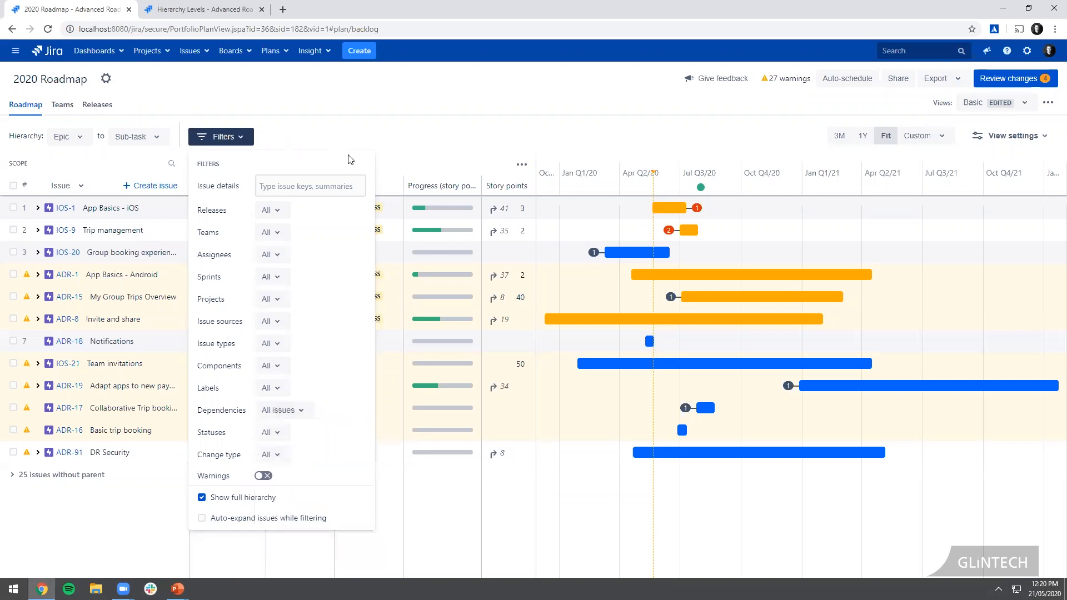
- Dismiss the Filters panel to see the unfiltered epic timeline
click(346, 129)
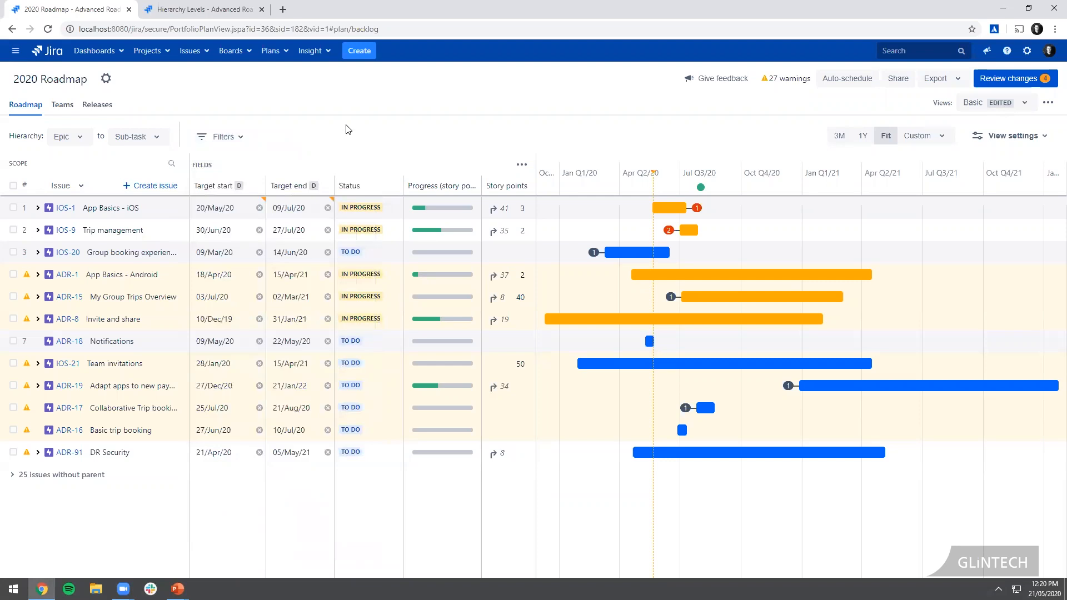
mouse_move(245, 137)
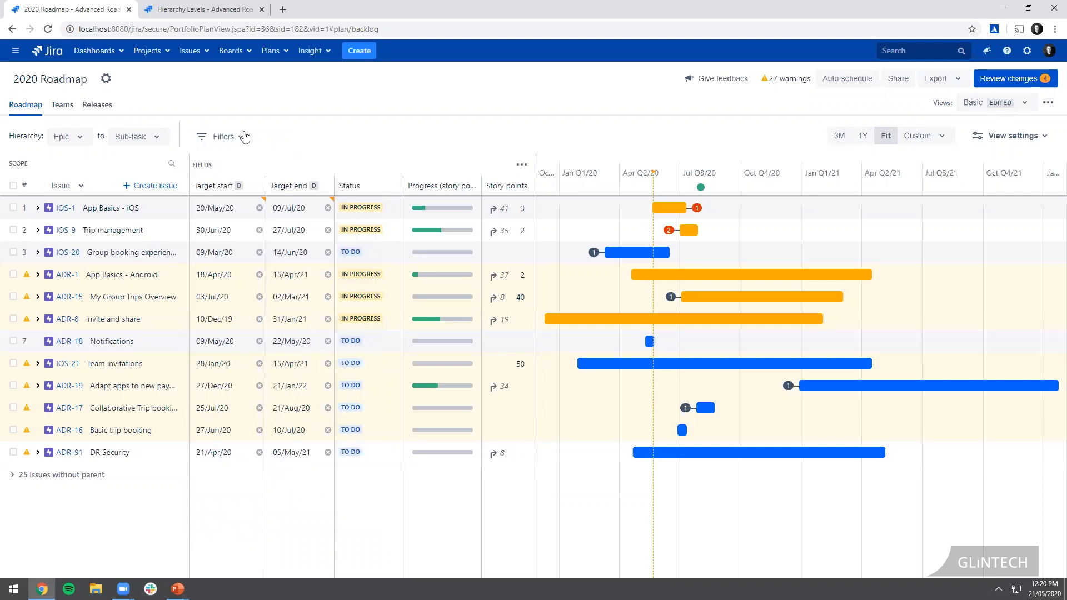
mouse_move(97, 105)
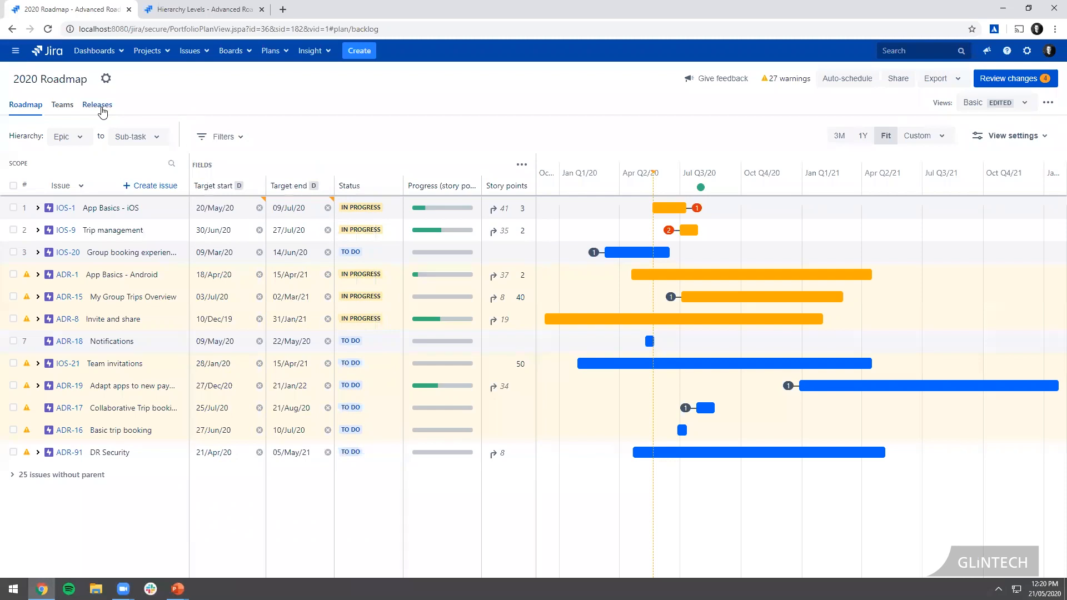
- Show the Releases page with Android 1.0, Android beta, iOS 1.0 and iOS beta
click(97, 104)
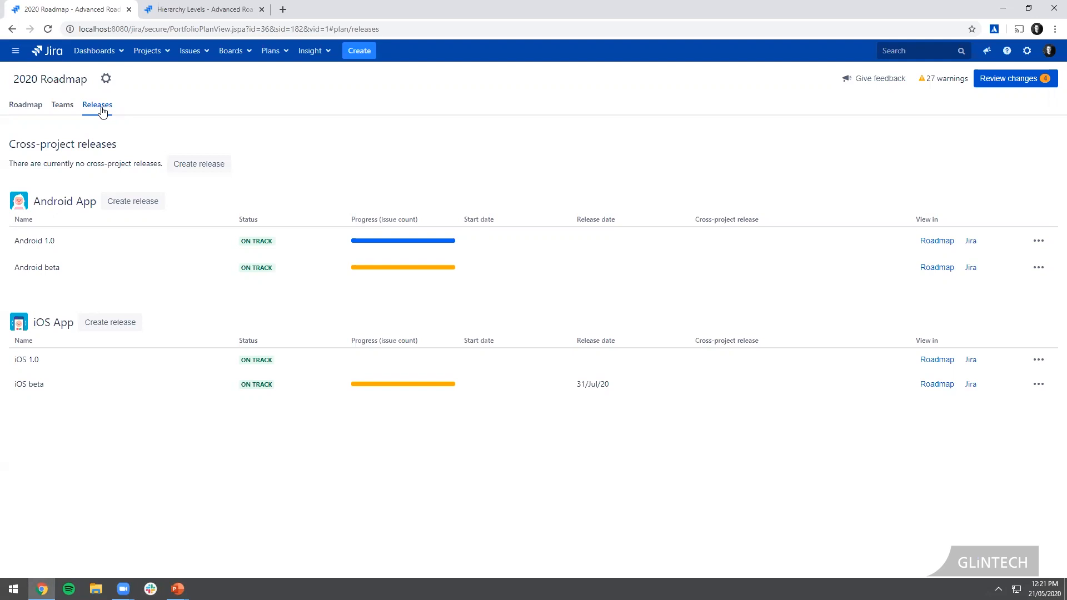
mouse_move(601, 372)
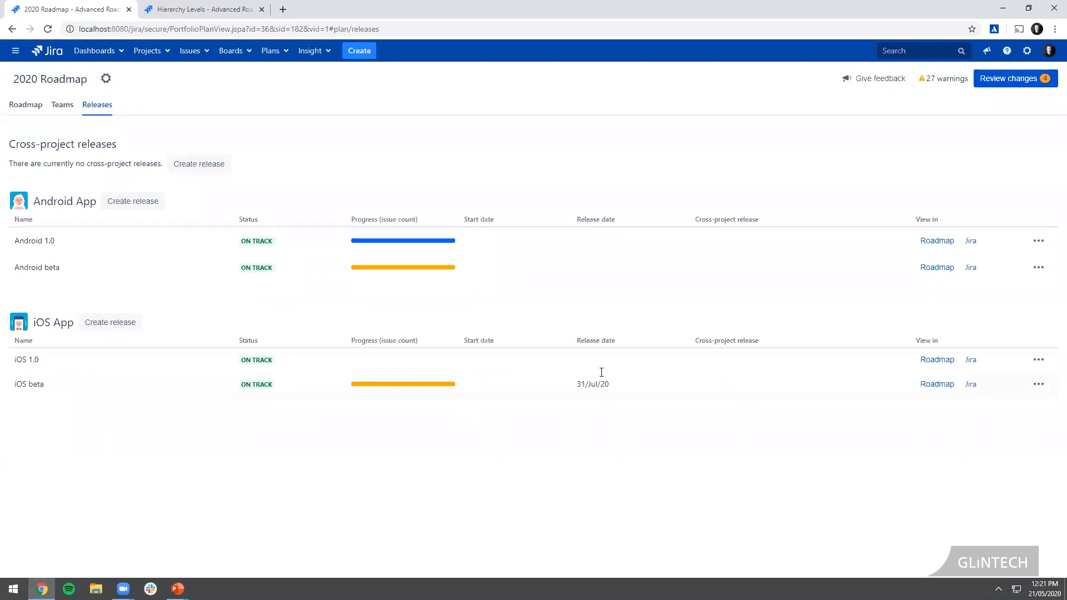
mouse_move(26, 384)
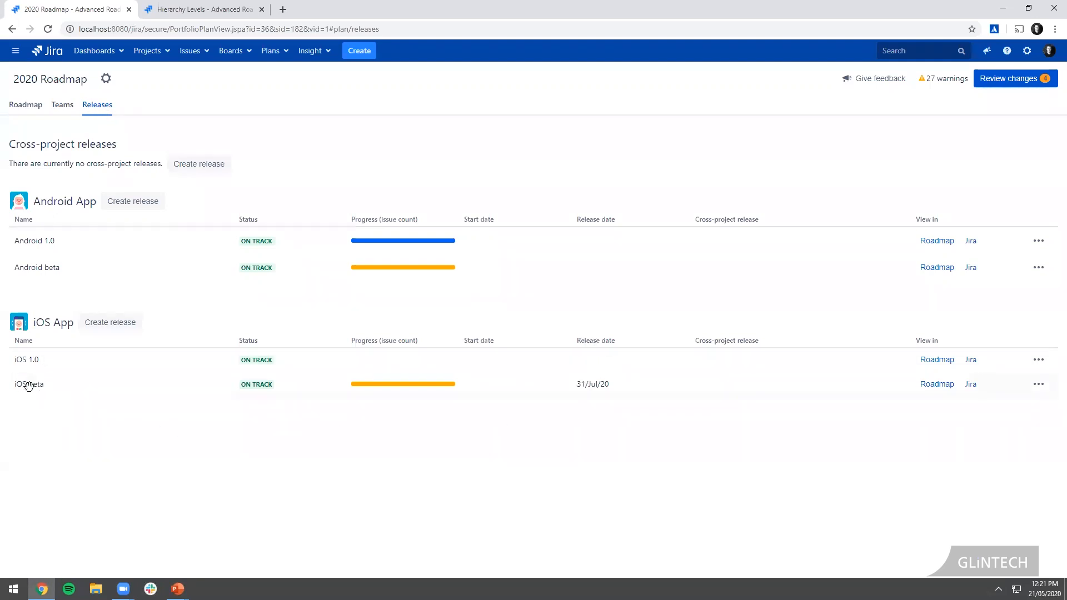
mouse_move(609, 390)
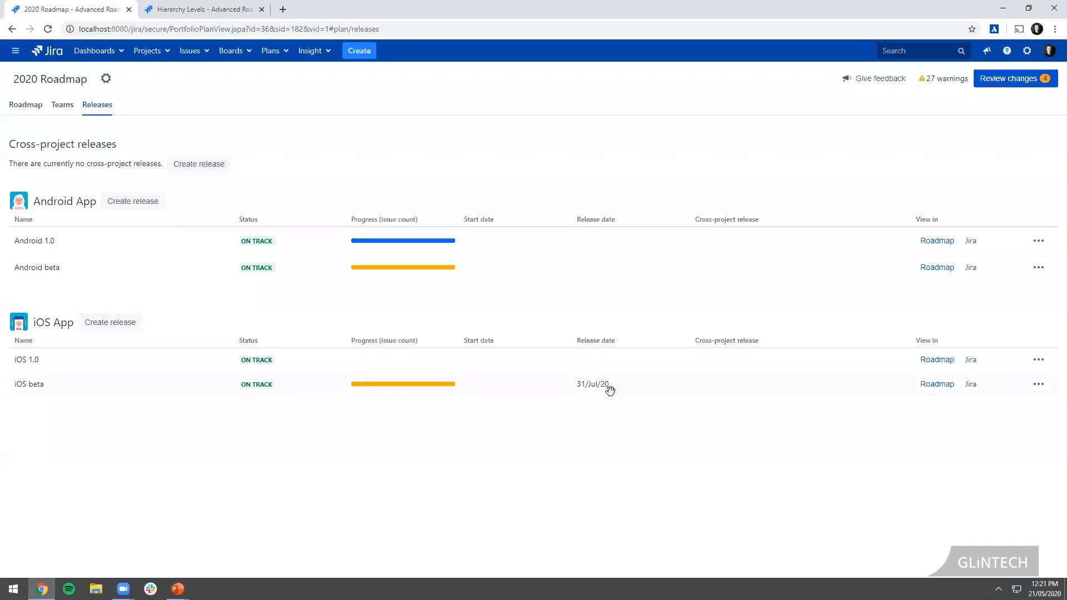
mouse_move(182, 177)
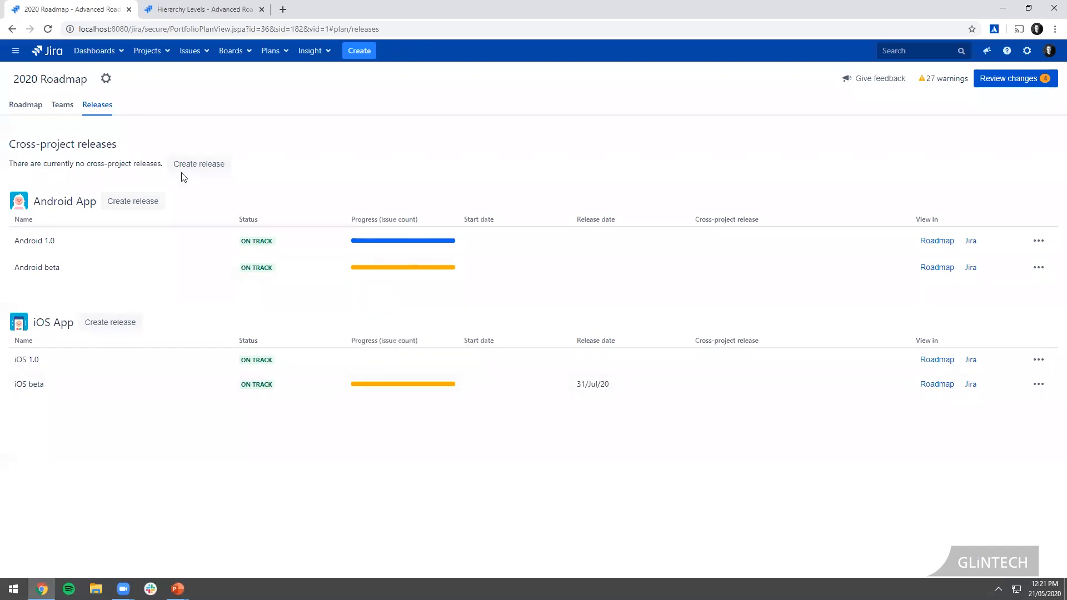
mouse_move(25, 104)
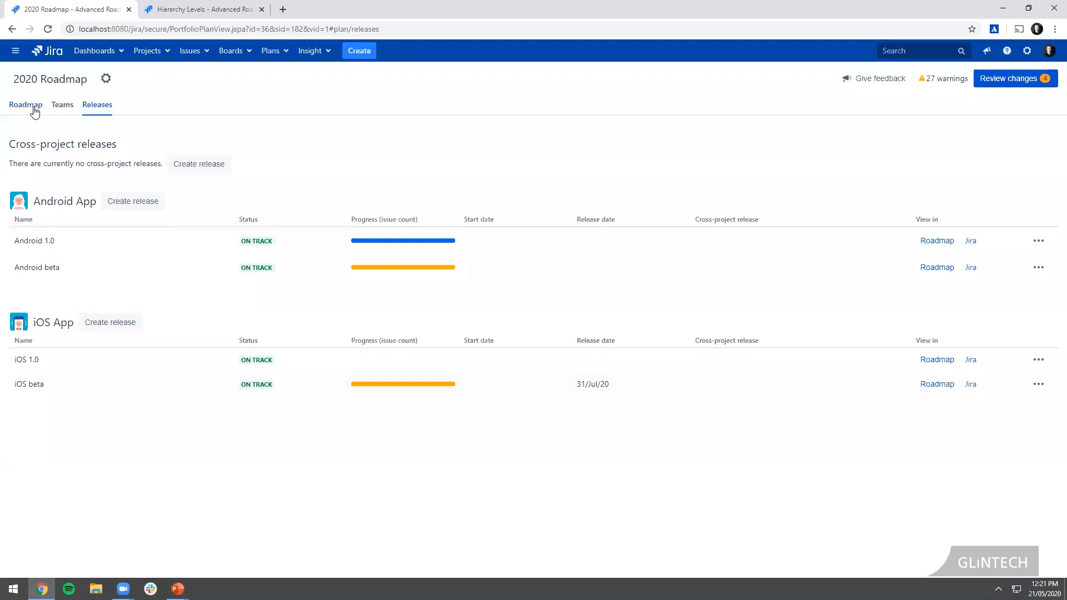
- Return to the roadmap and highlight the iOS beta release on the timeline
click(25, 104)
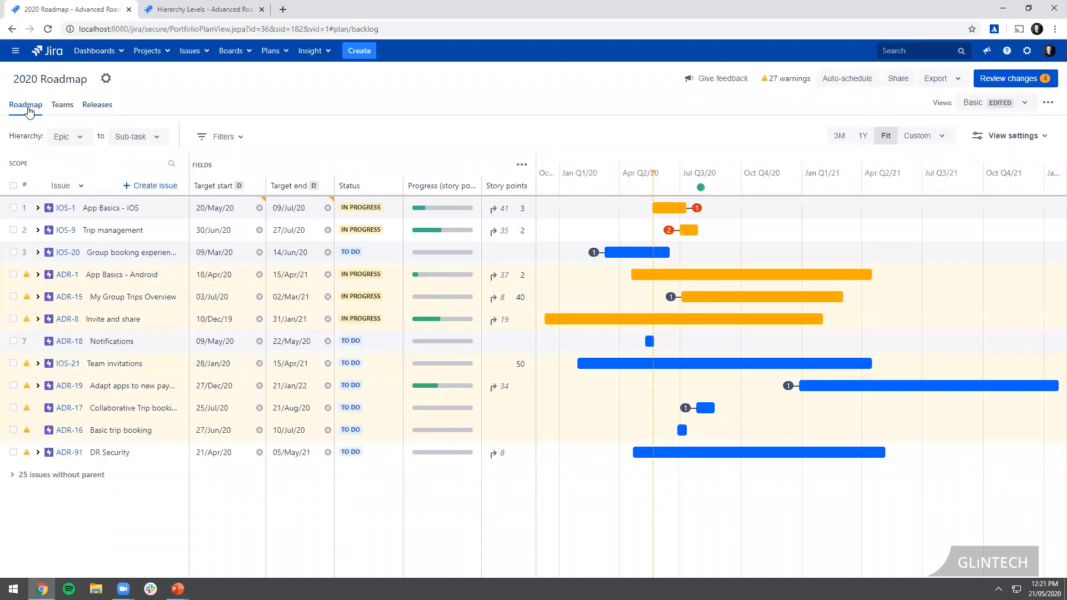
mouse_move(700, 191)
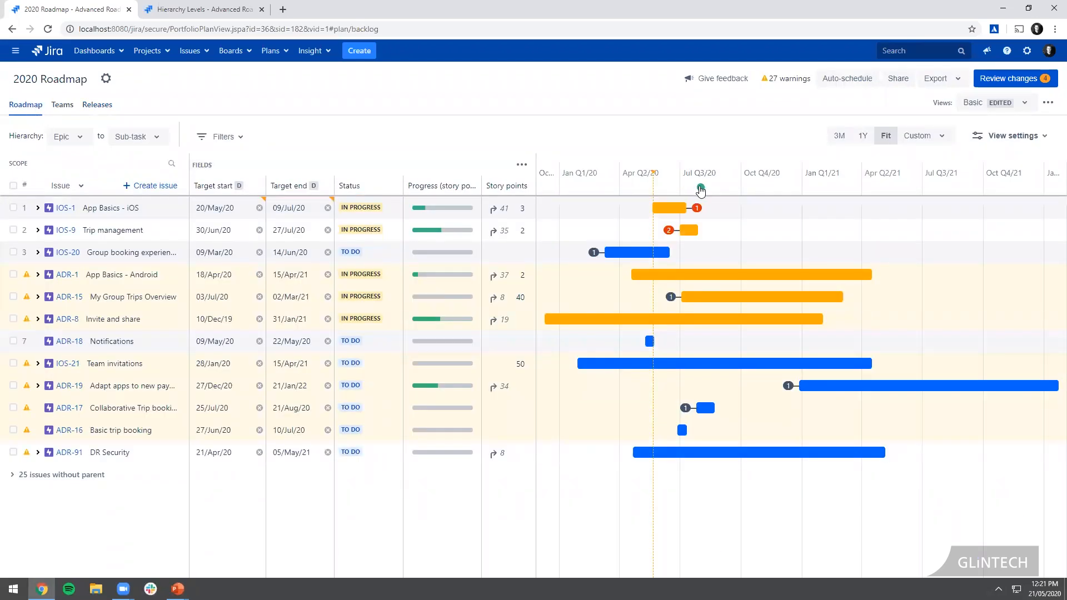
click(700, 189)
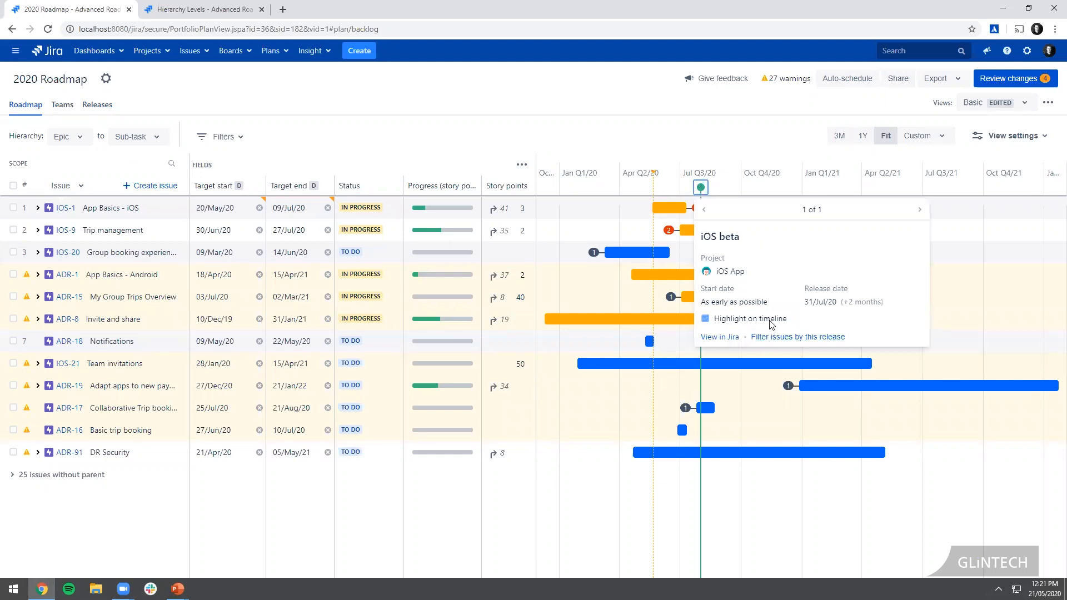
click(705, 319)
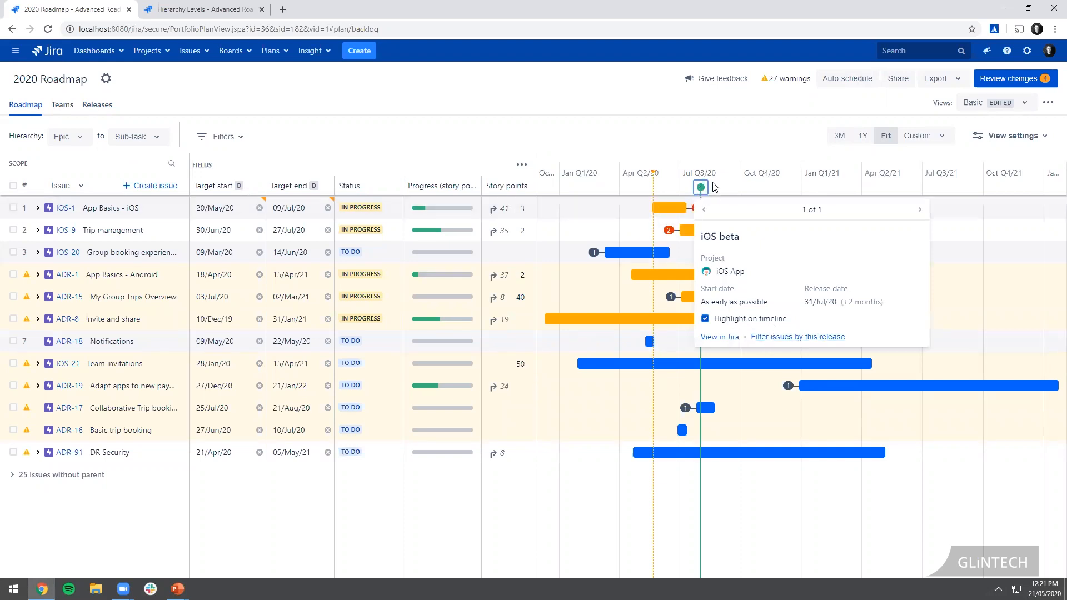
mouse_move(702, 189)
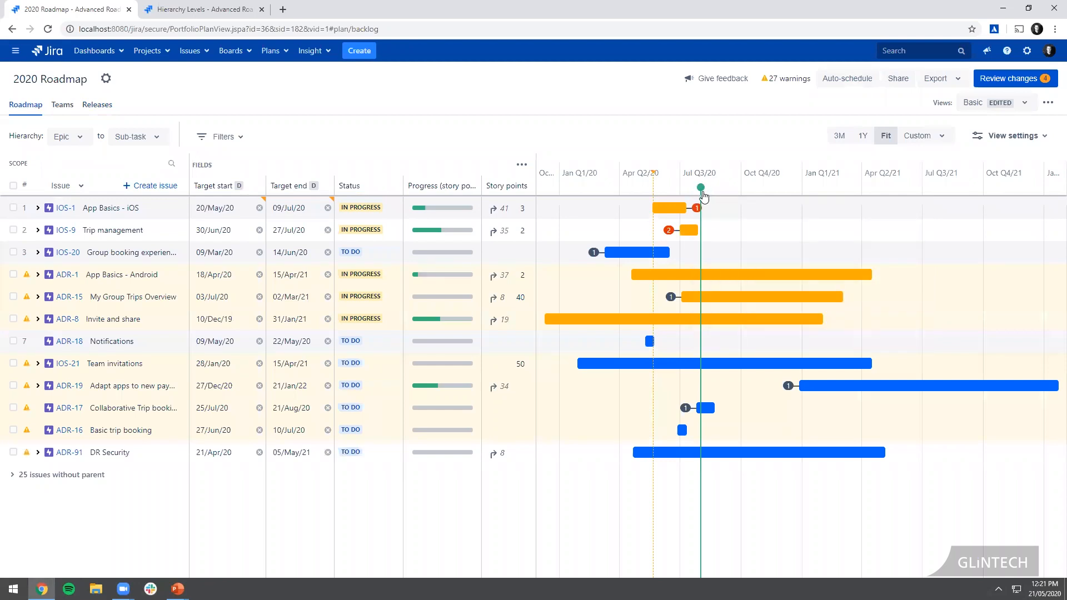
- Add a Release column and set the hierarchy to Initiative level
click(522, 164)
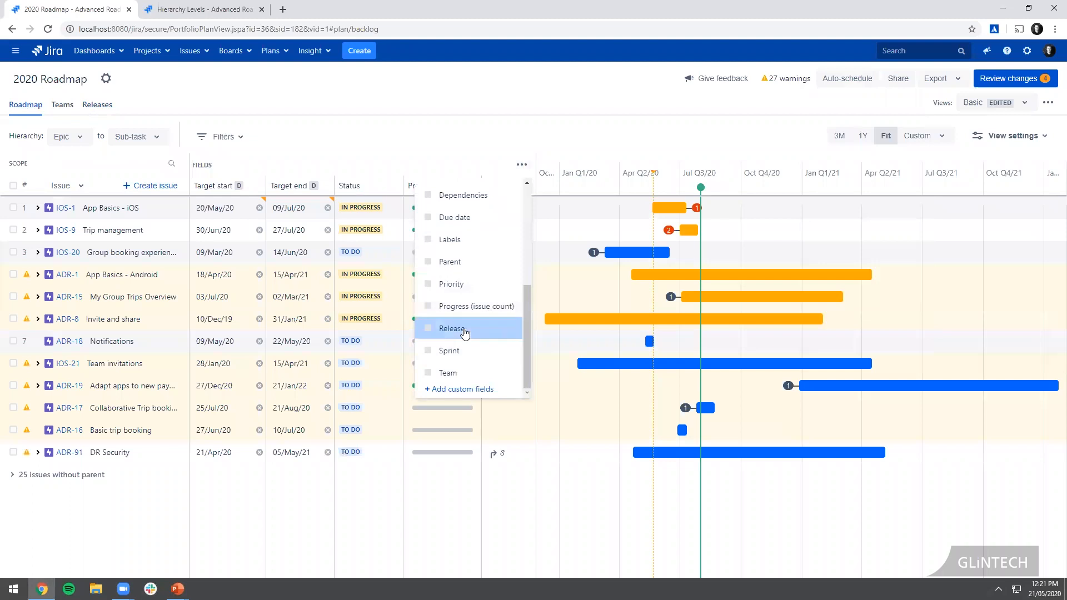
click(450, 328)
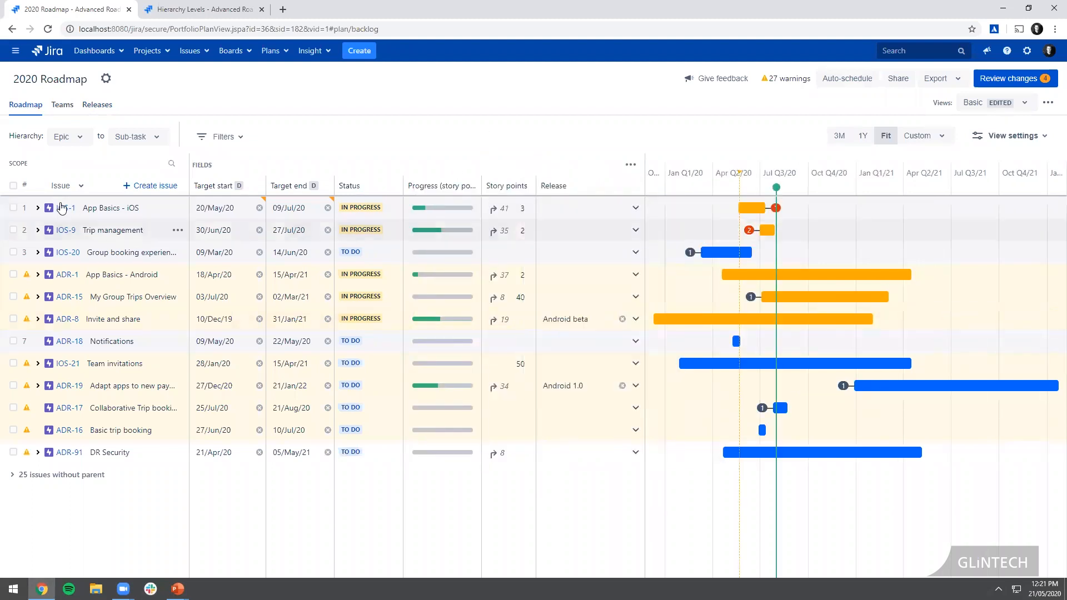
click(67, 135)
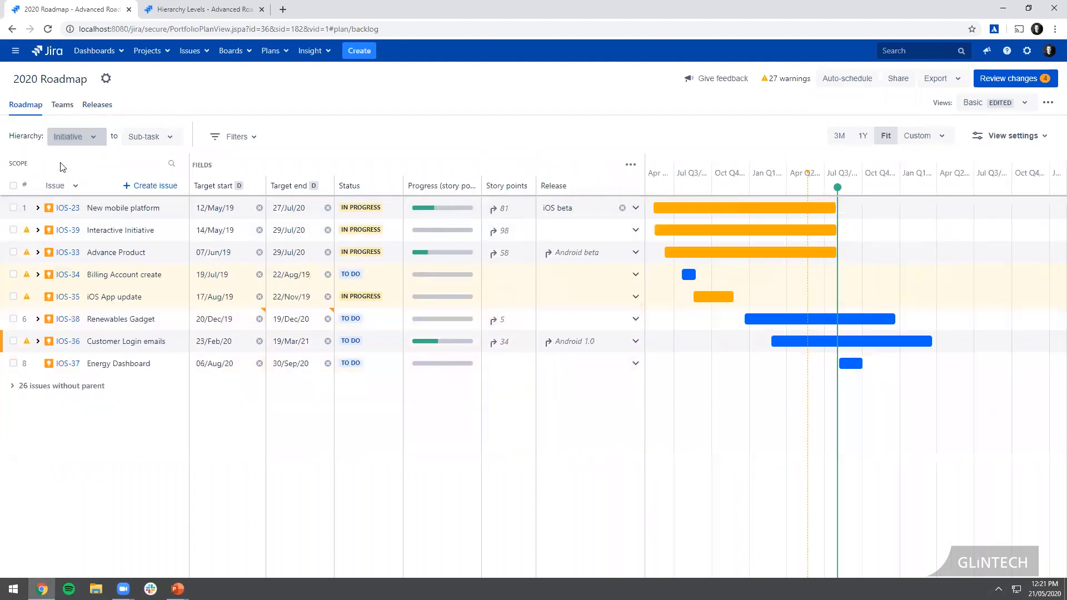
mouse_move(78, 210)
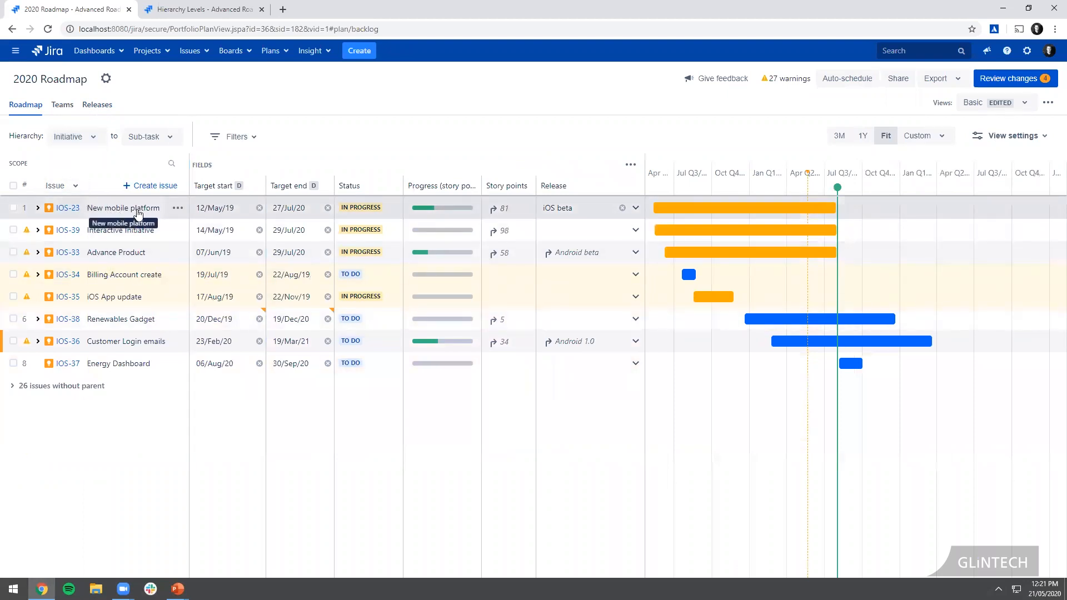
mouse_move(558, 208)
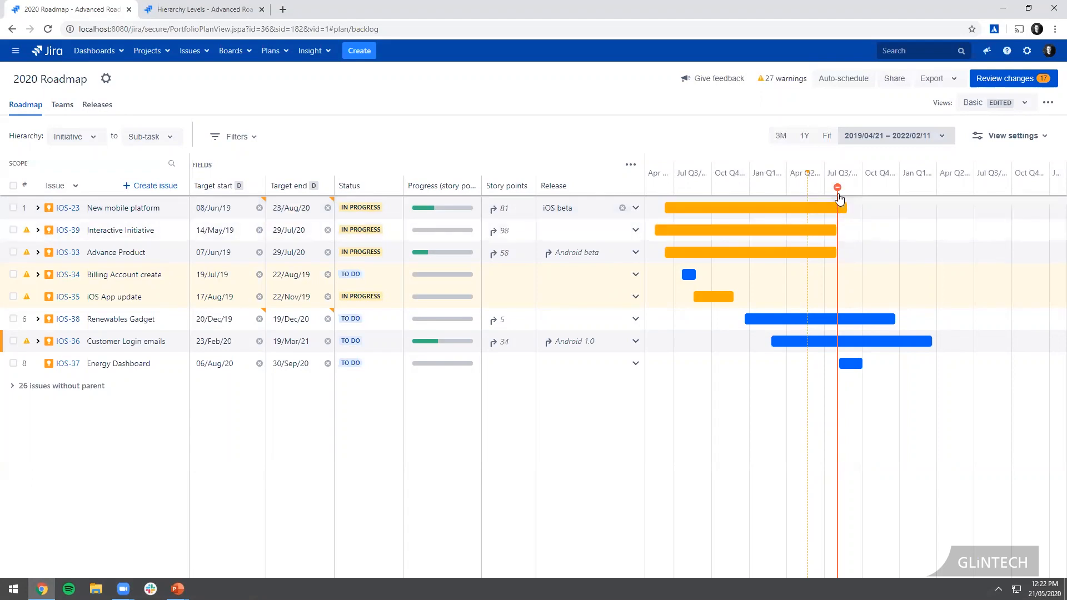
click(837, 188)
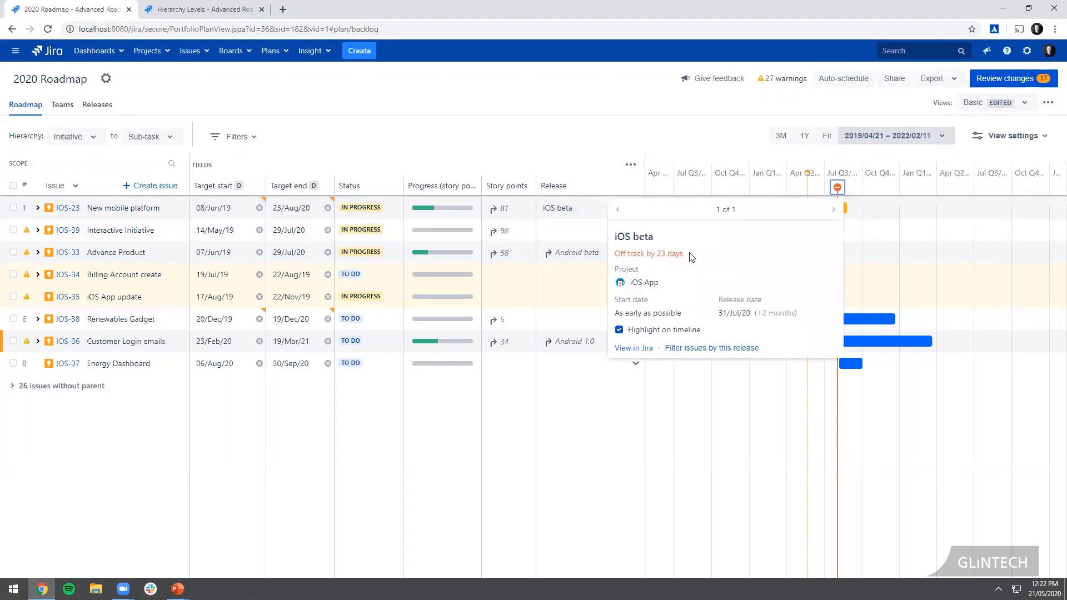
mouse_move(97, 105)
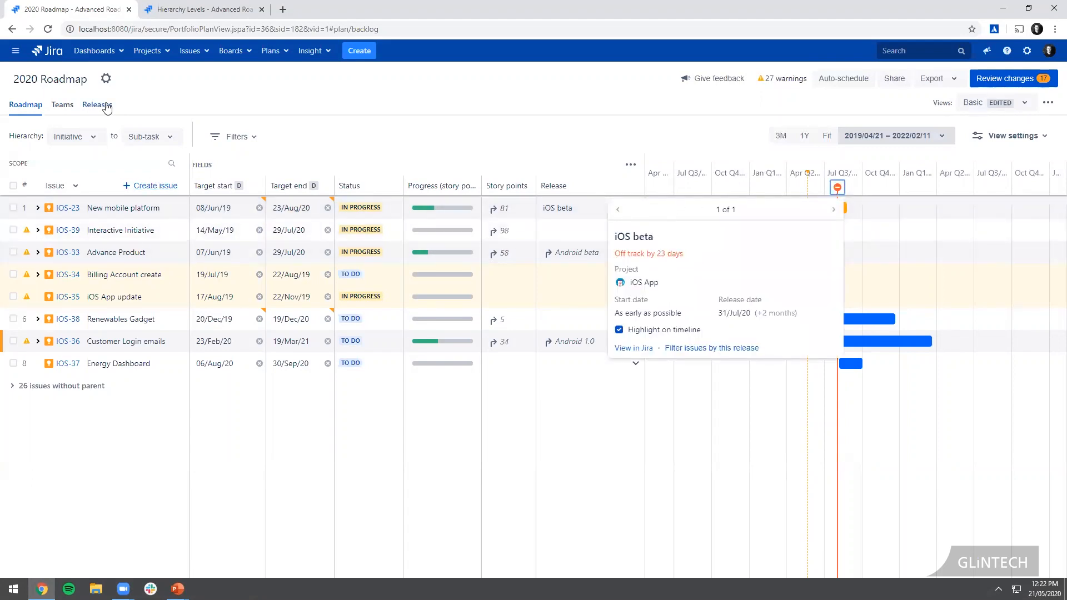
click(97, 105)
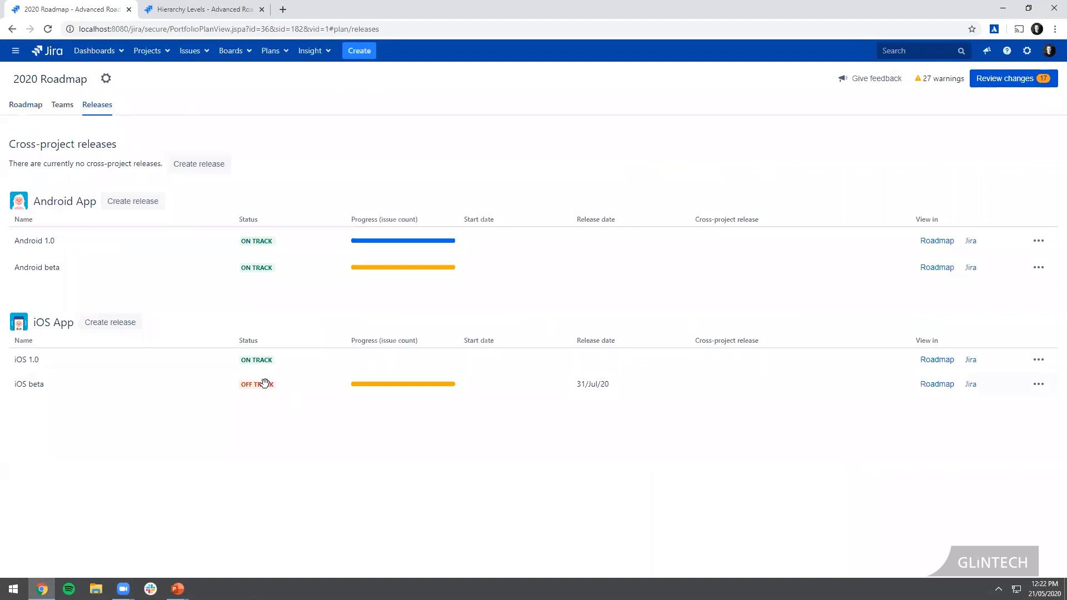
mouse_move(48, 120)
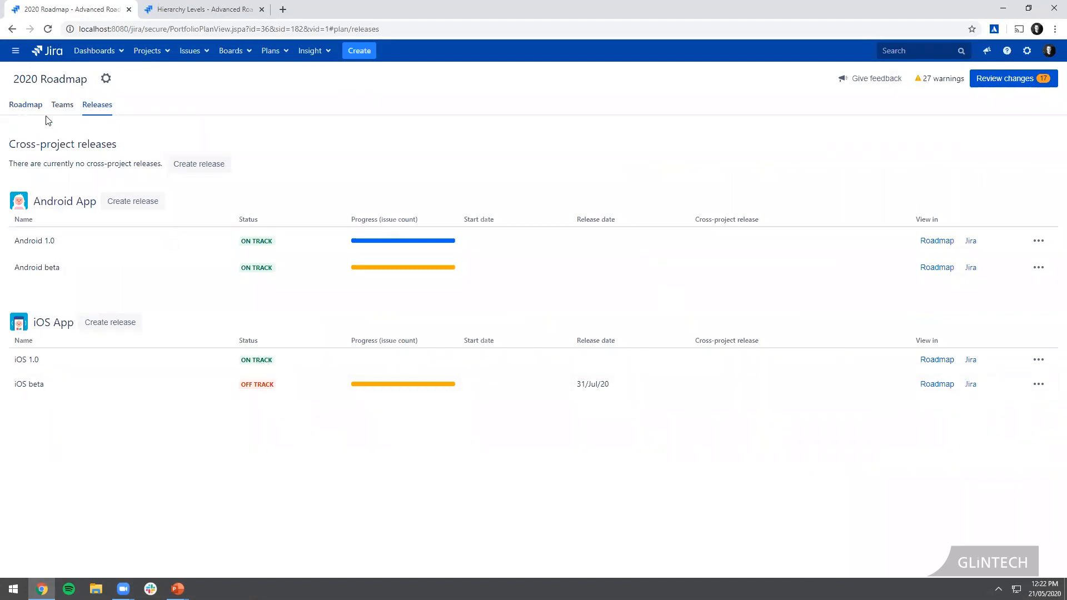
click(25, 105)
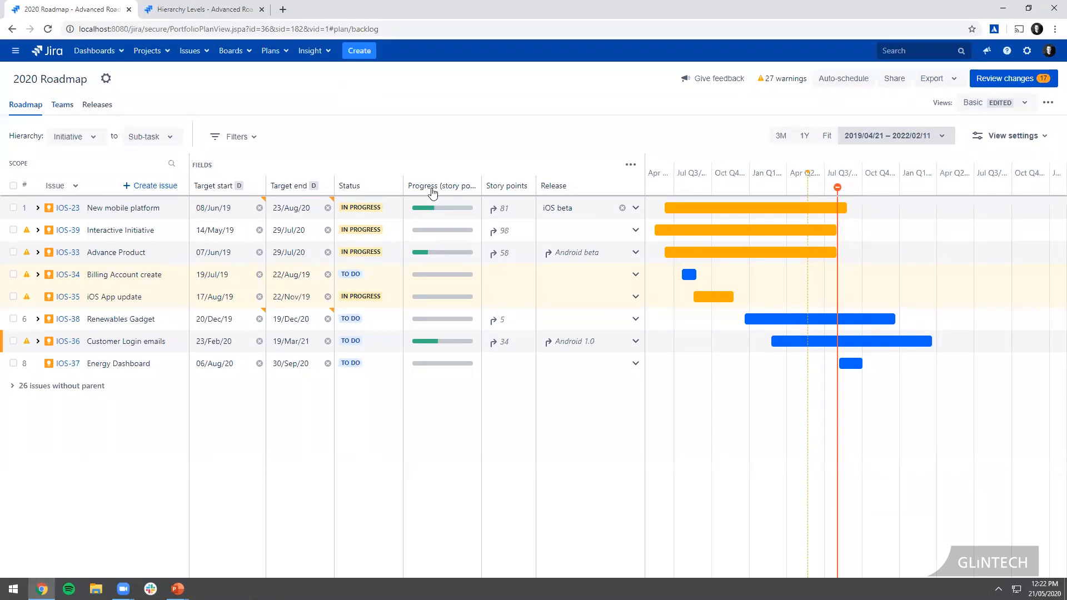
mouse_move(735, 140)
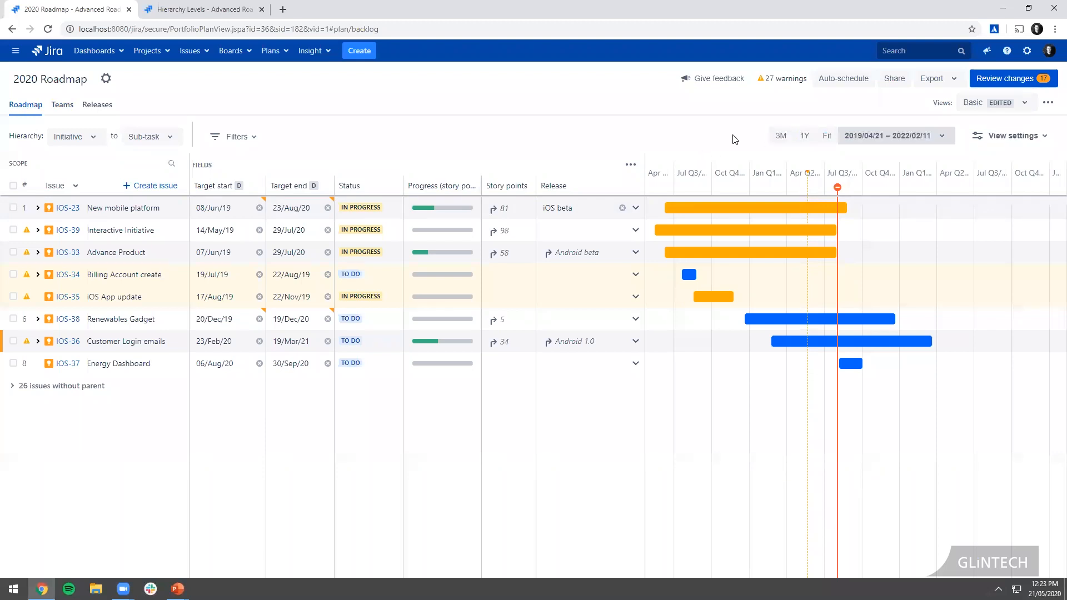
mouse_move(716, 126)
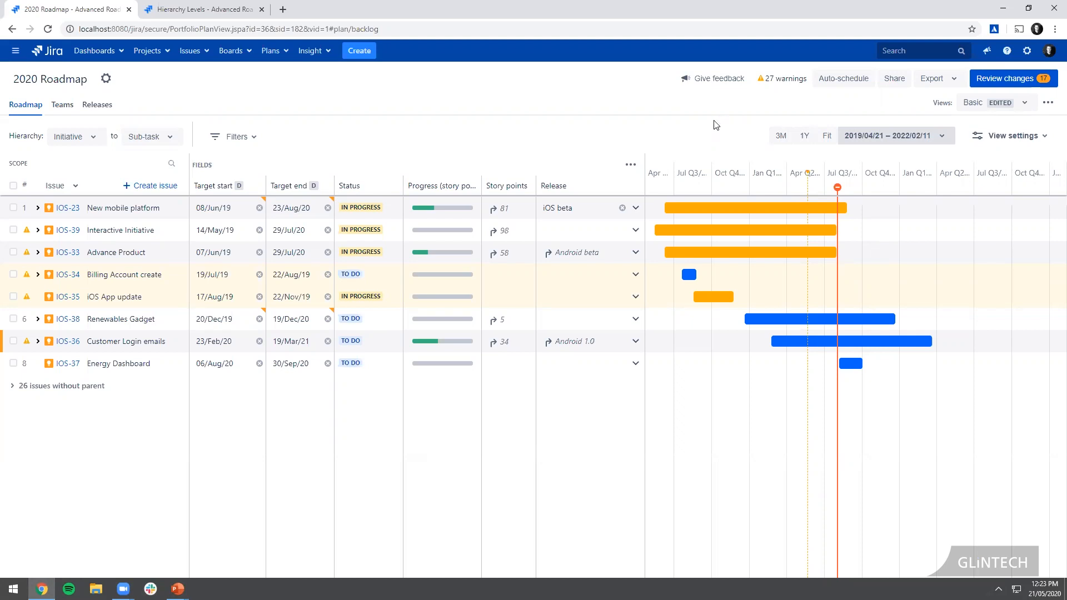
mouse_move(791, 92)
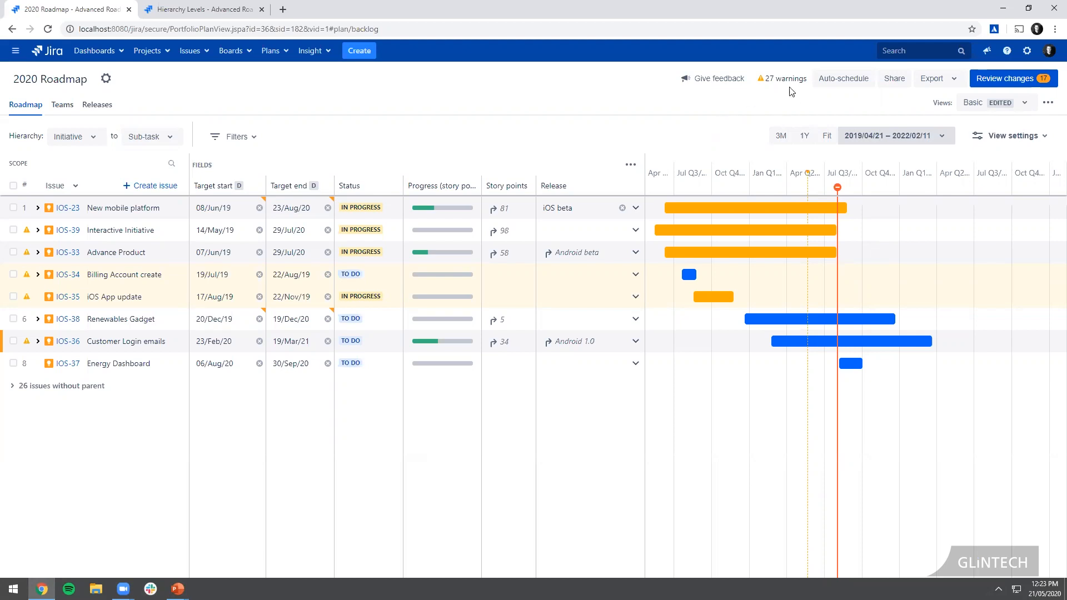
mouse_move(767, 78)
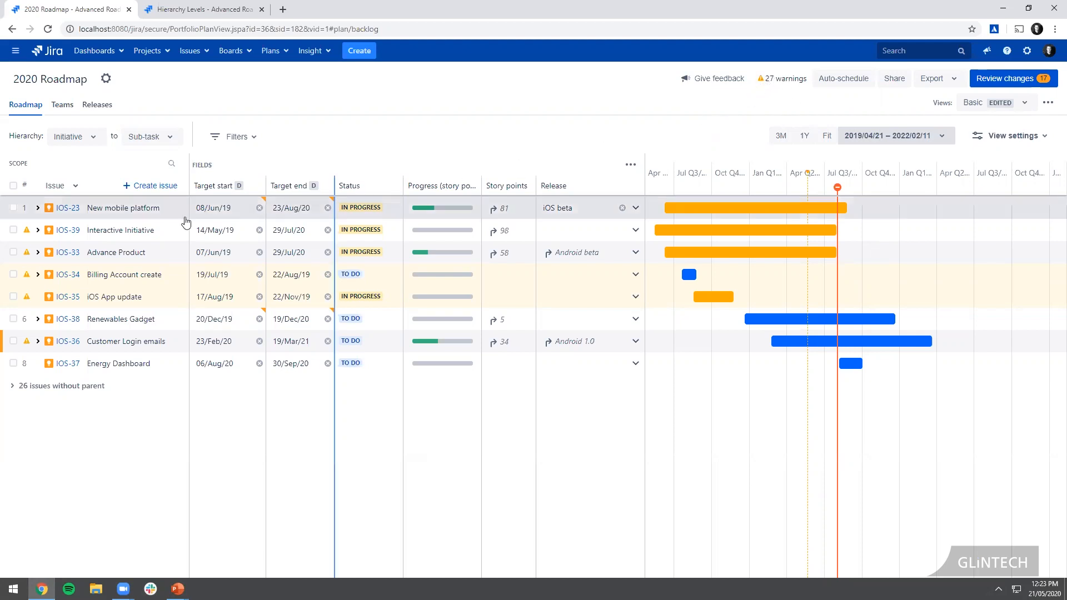
mouse_move(26, 231)
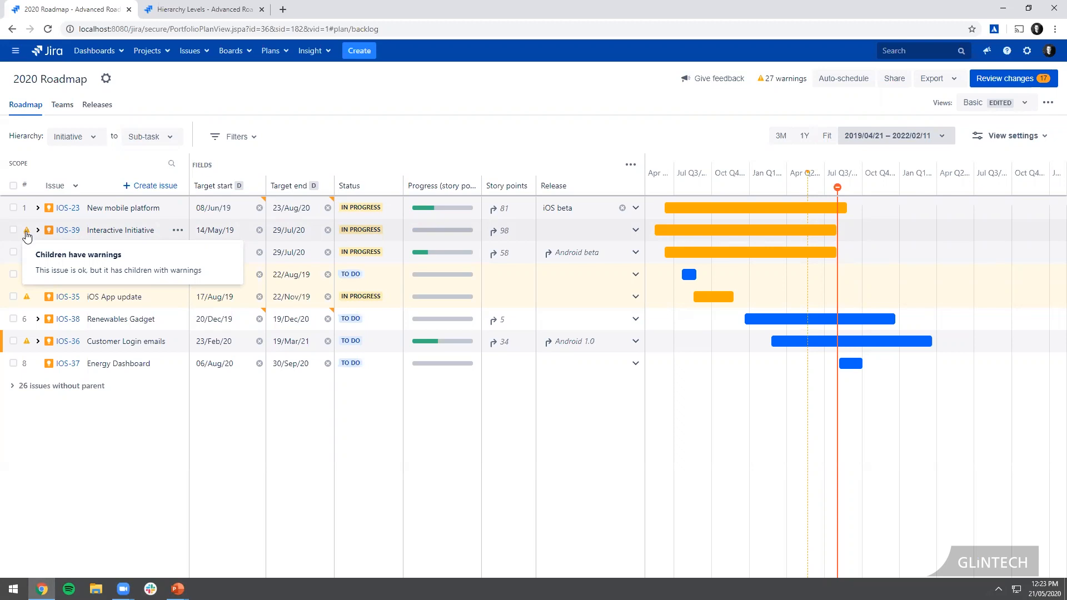
- Expand Interactive Initiative to list My Group Trips Overview, Notifications and Team invitations
click(37, 230)
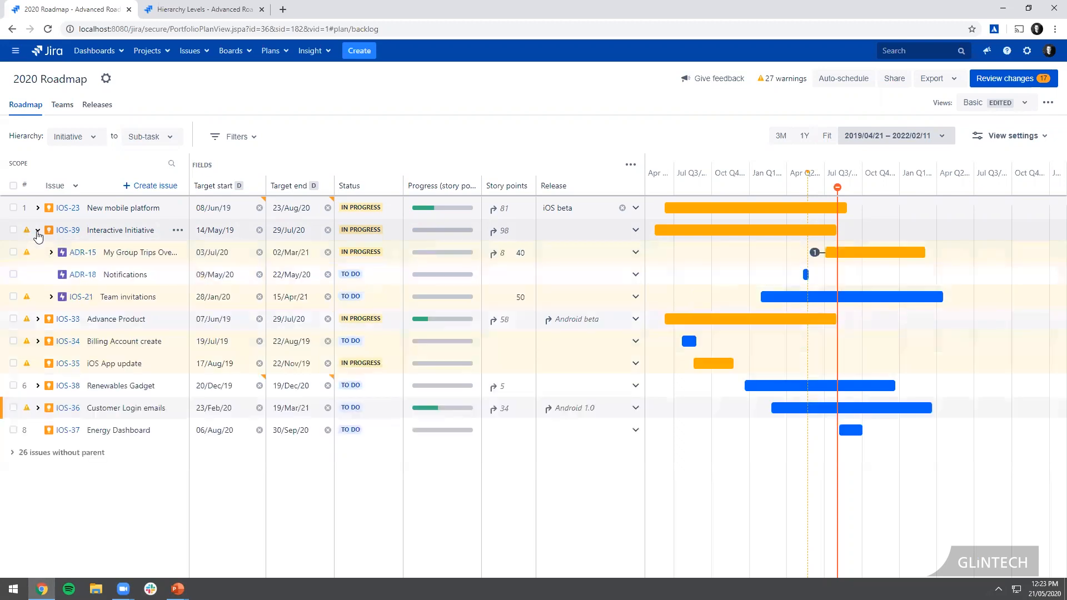
mouse_move(27, 252)
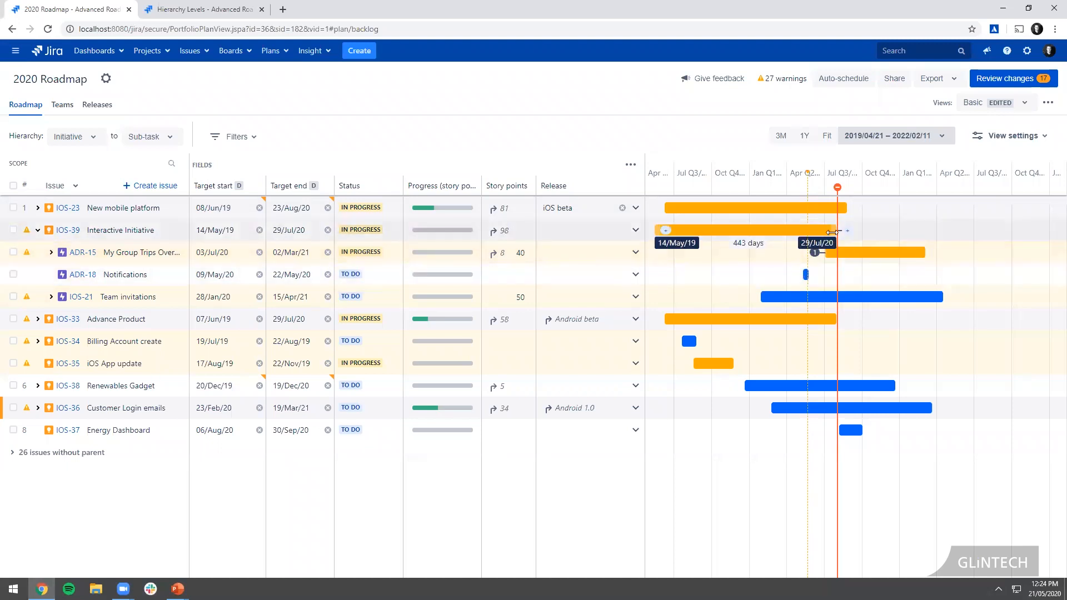
mouse_move(862, 234)
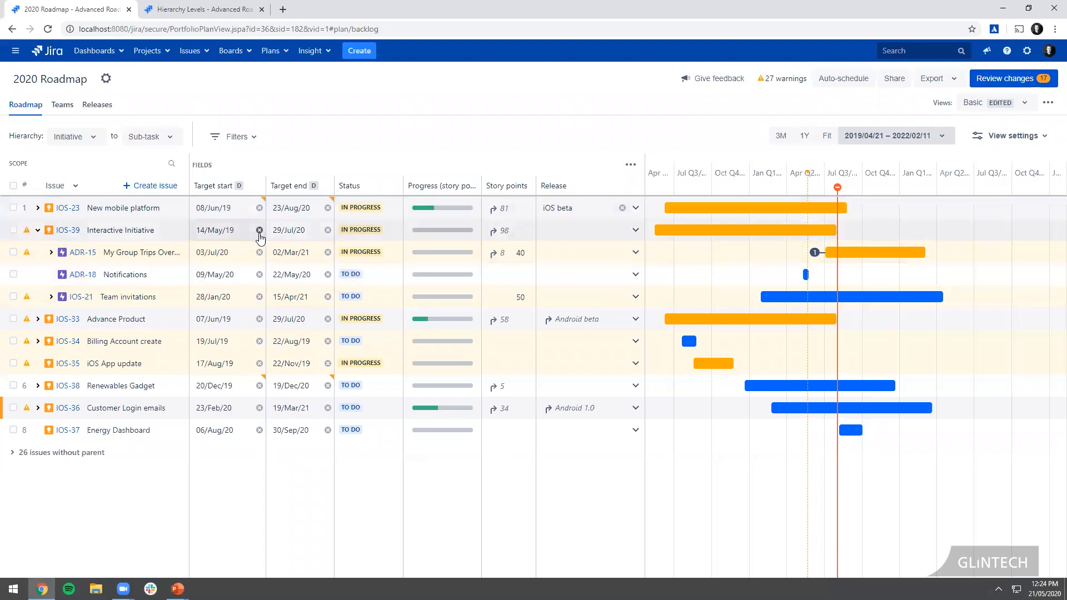
mouse_move(22, 371)
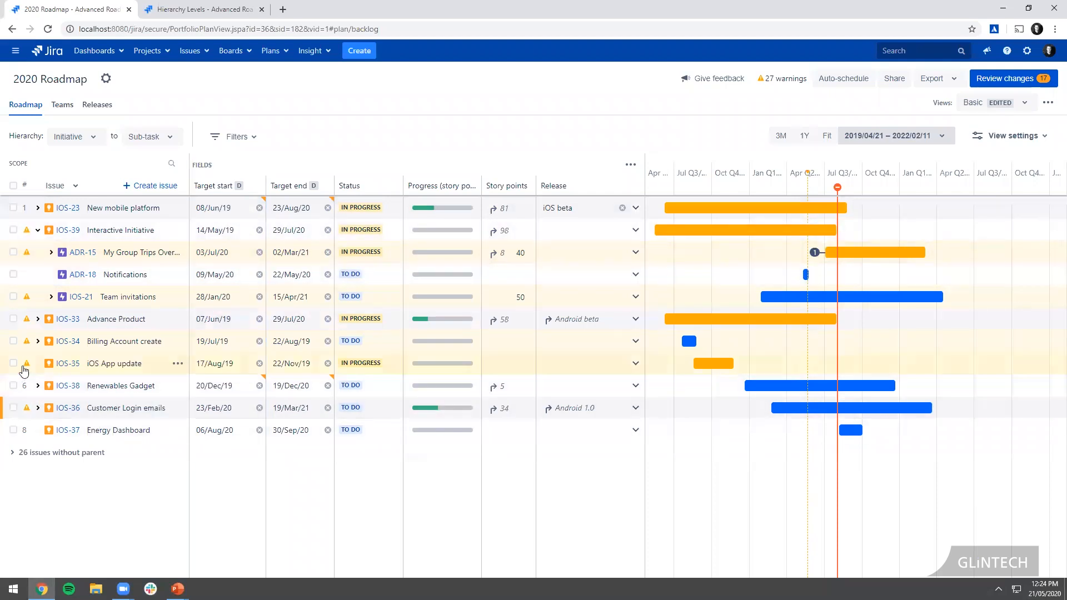
mouse_move(26, 363)
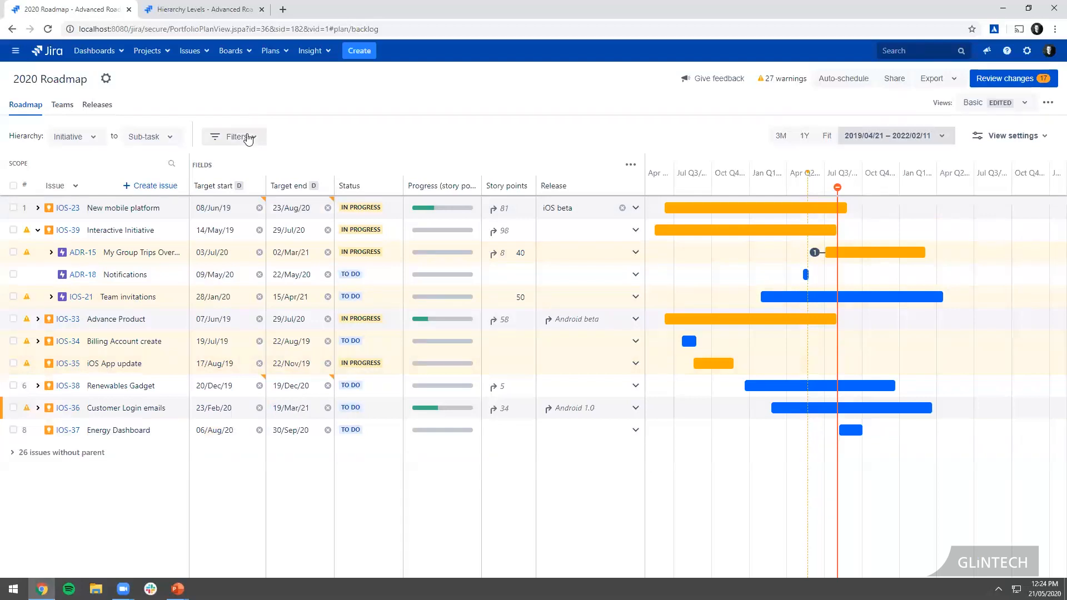
- Switch on the Warnings filter so only warning issues remain
click(233, 137)
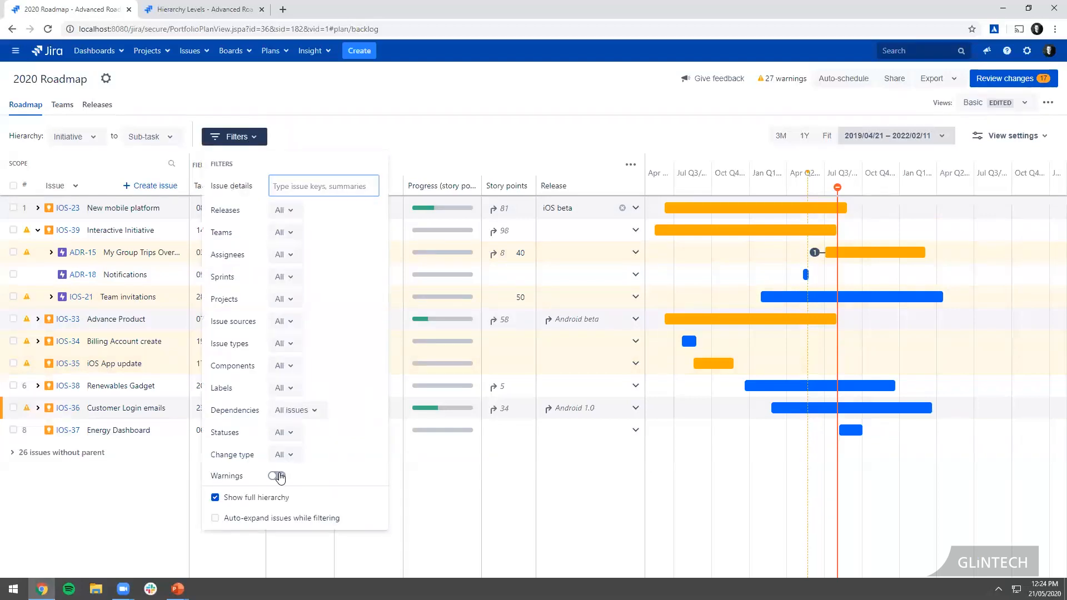
click(276, 475)
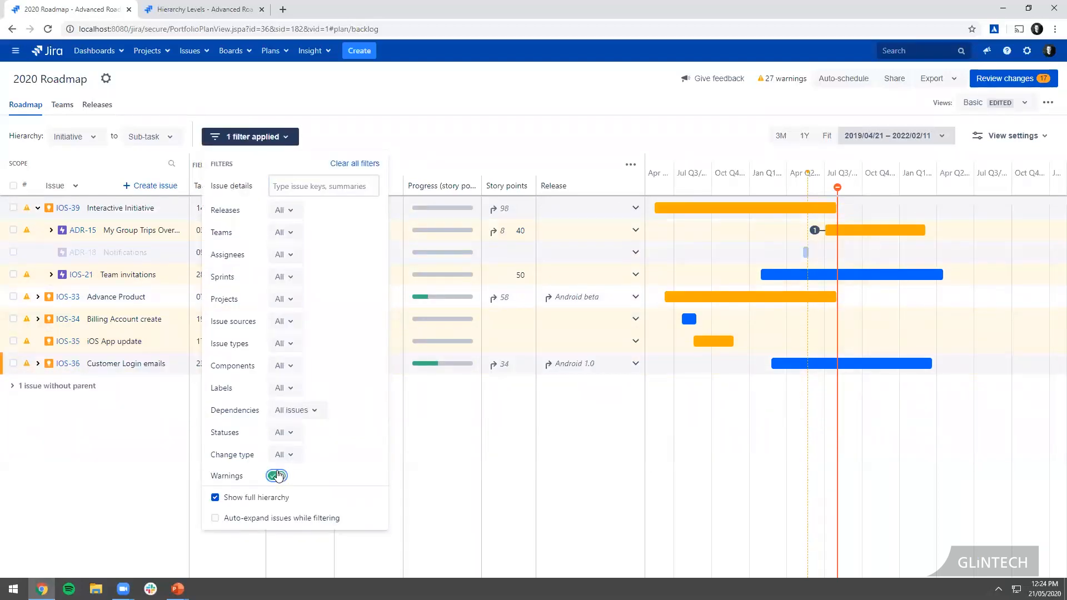